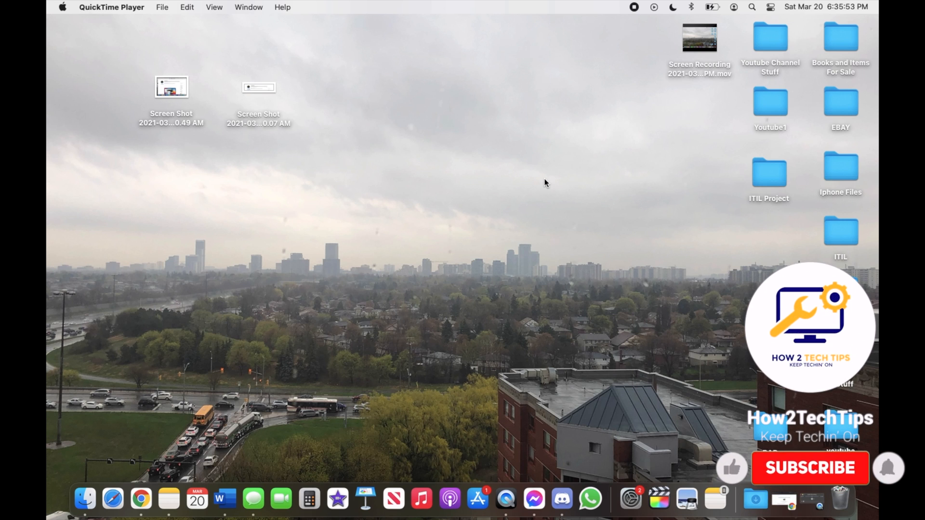
- Preview the Big Sur downloading and App Store page screenshots, then return to the desktop
left_click(809, 469)
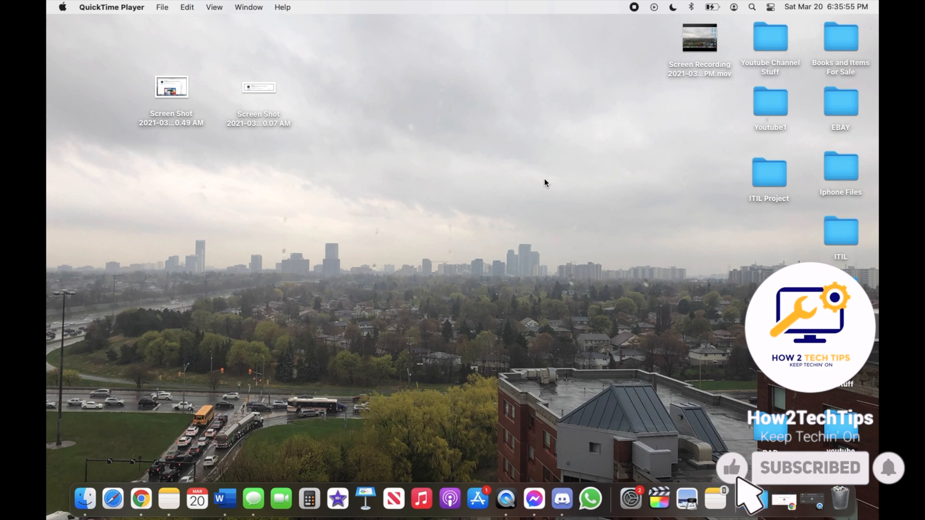
mouse_move(897, 485)
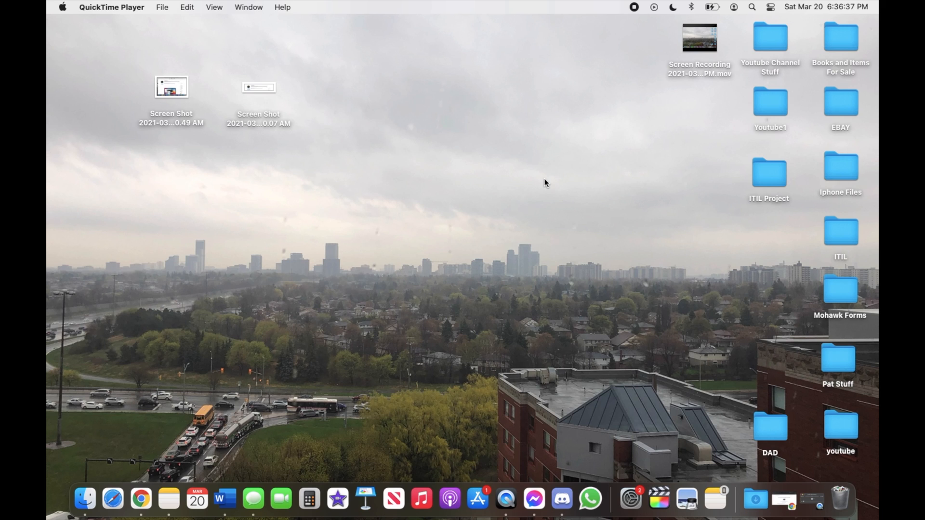
mouse_move(274, 128)
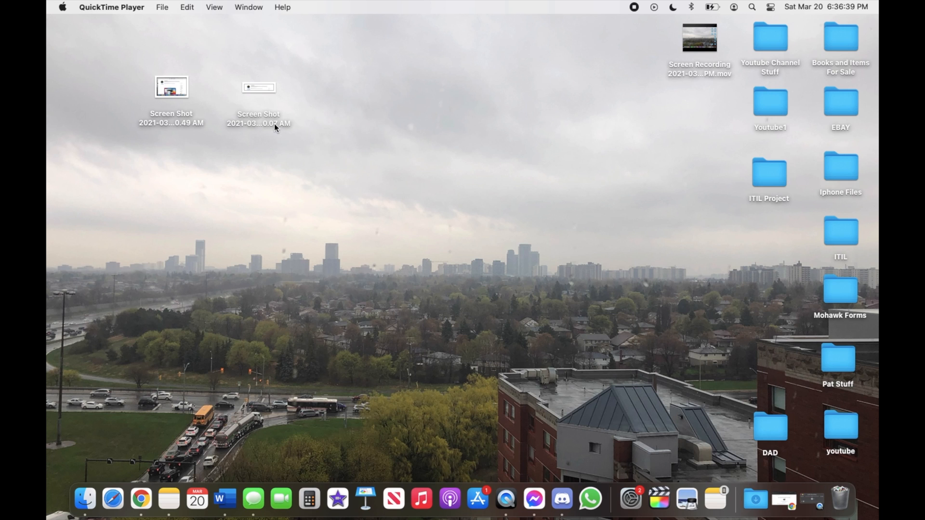
left_click(258, 89)
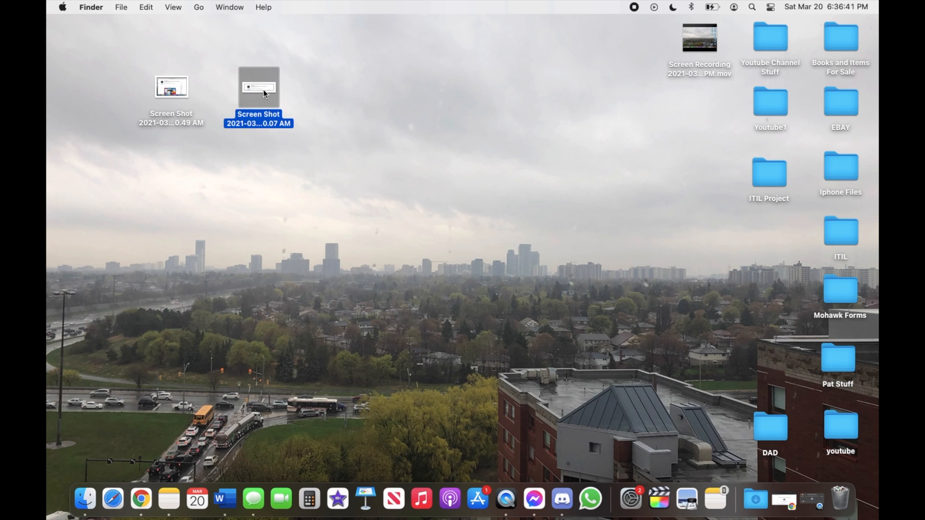
double_click(258, 88)
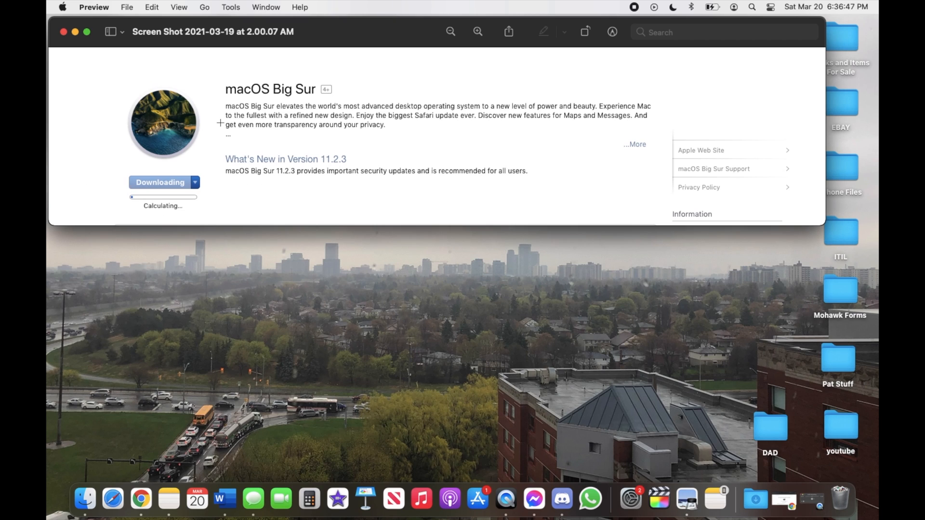
mouse_move(63, 32)
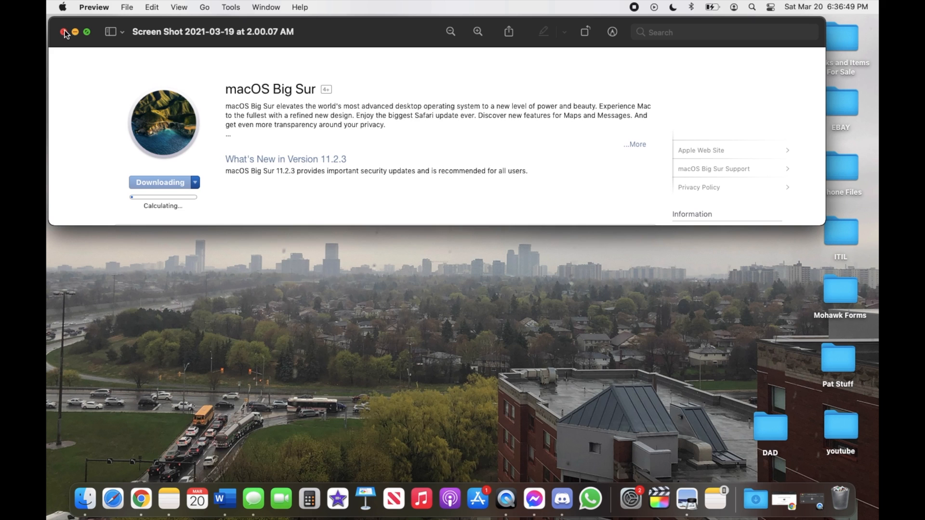
left_click(65, 32)
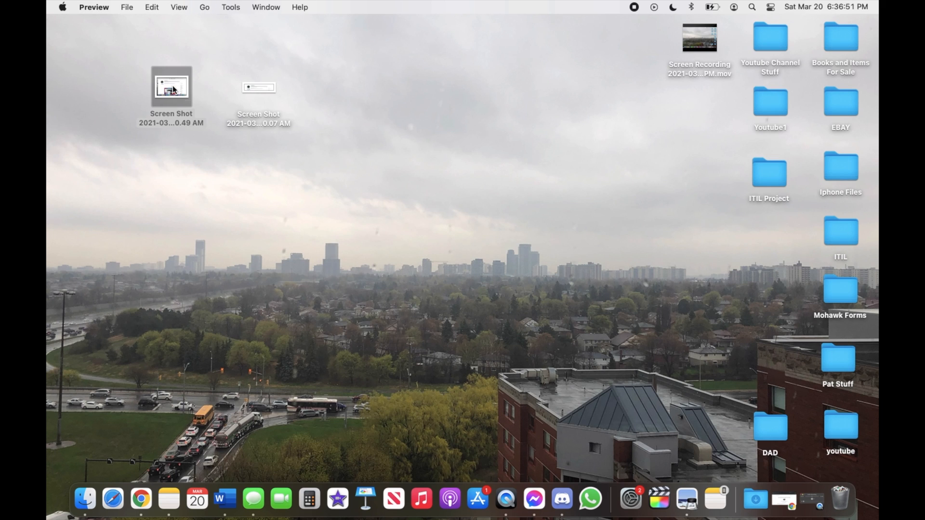
double_click(172, 87)
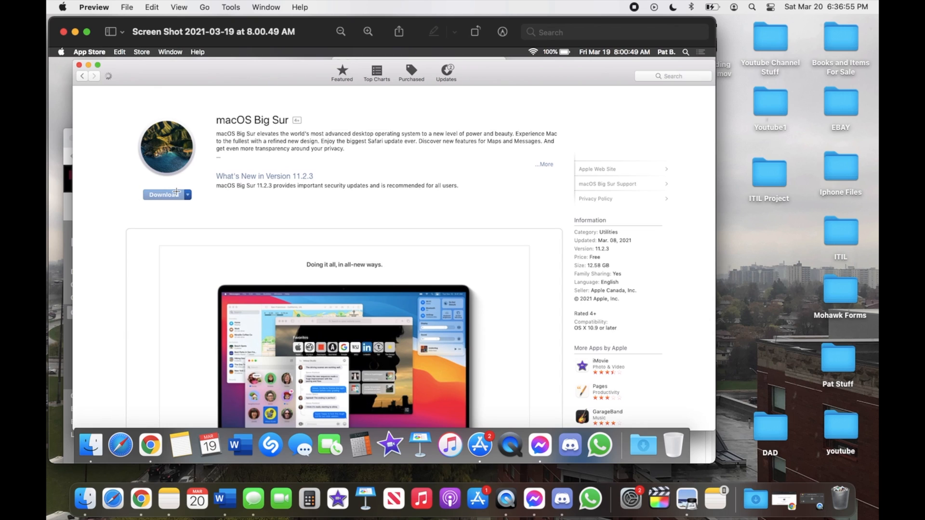
mouse_move(197, 206)
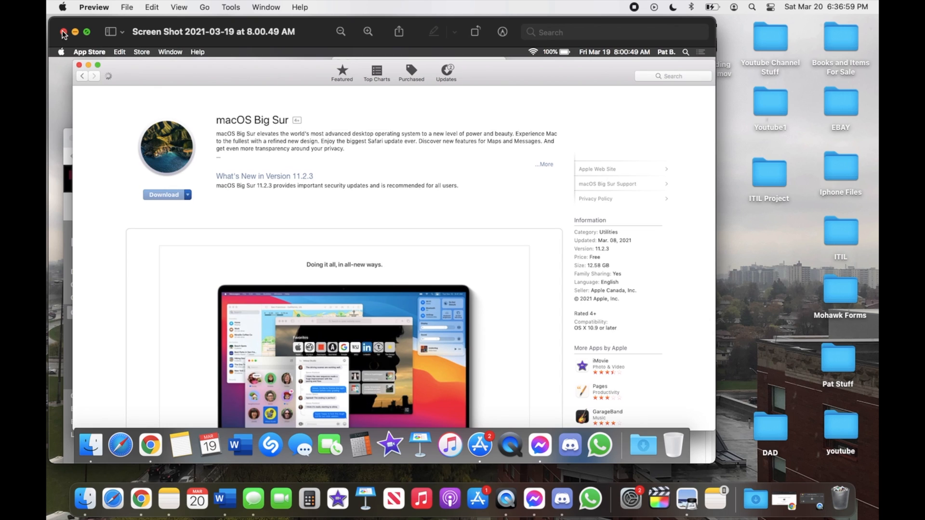
left_click(64, 32)
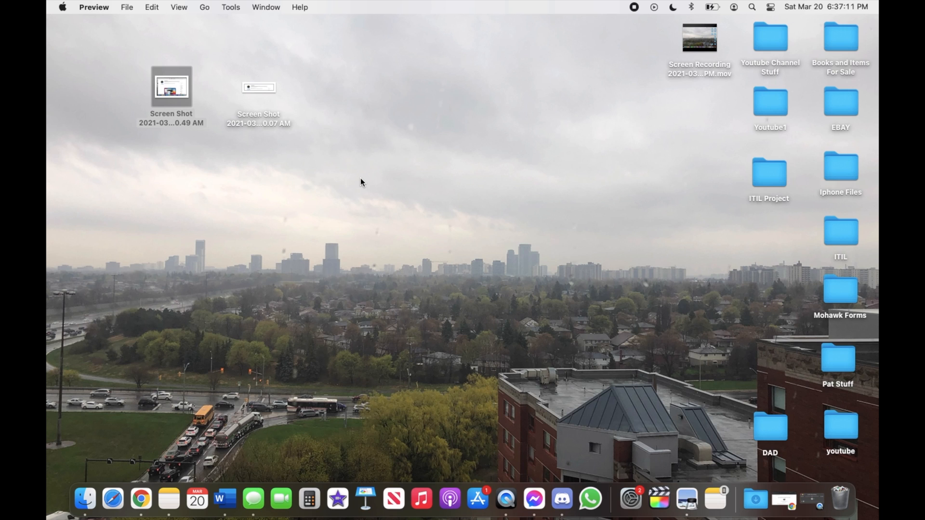
mouse_move(404, 214)
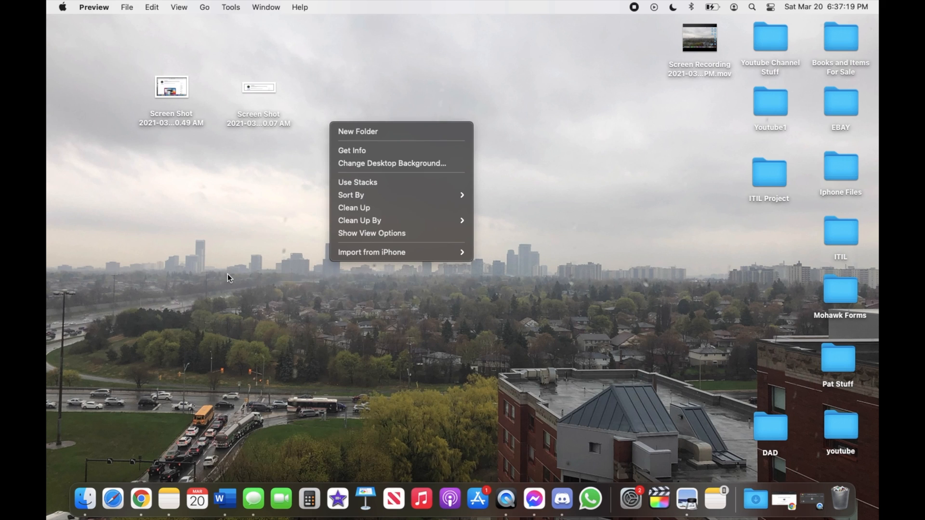
left_click(229, 278)
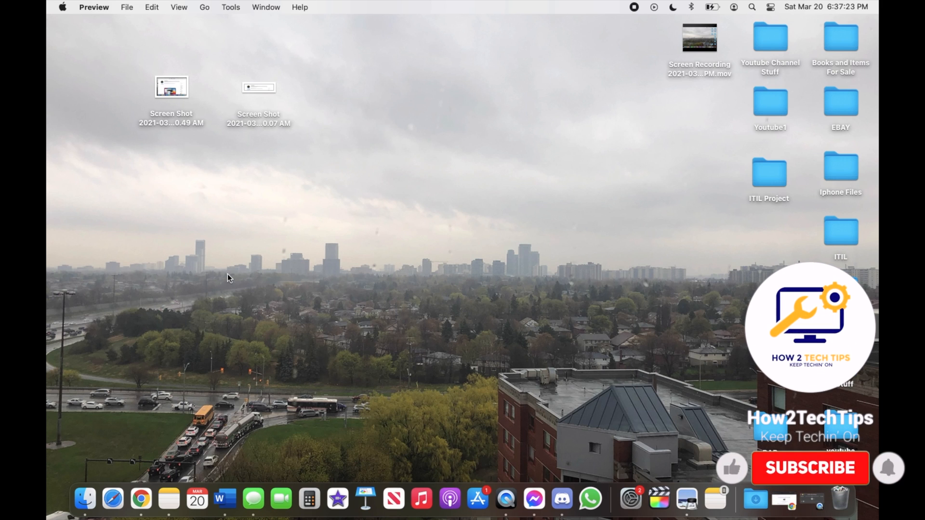
left_click(810, 468)
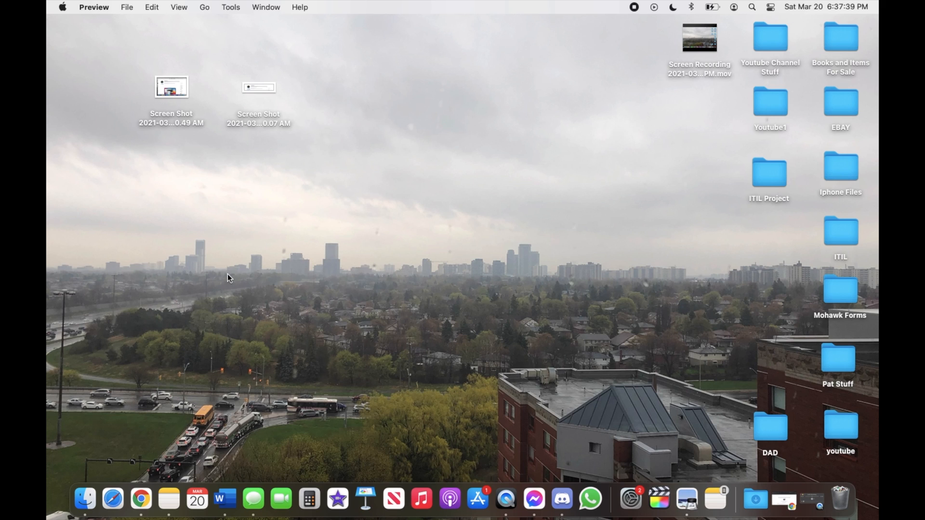
mouse_move(219, 300)
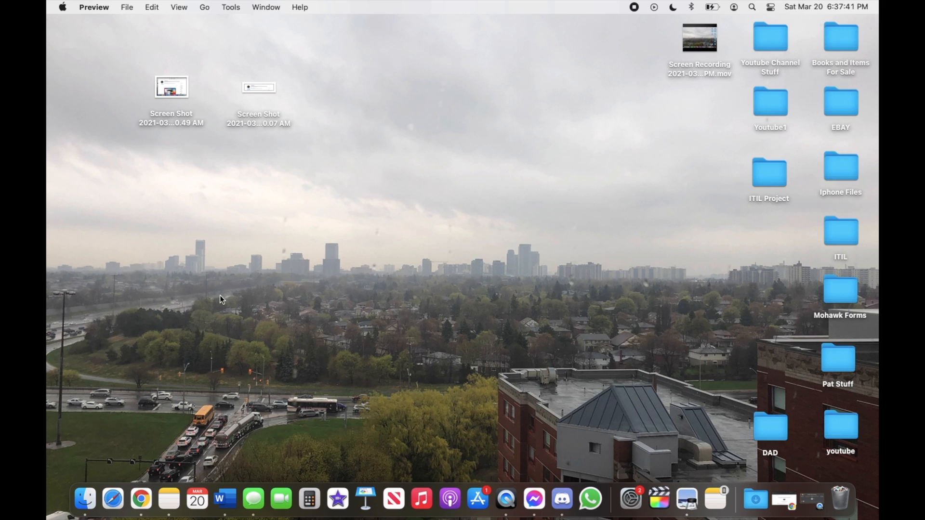
mouse_move(138, 384)
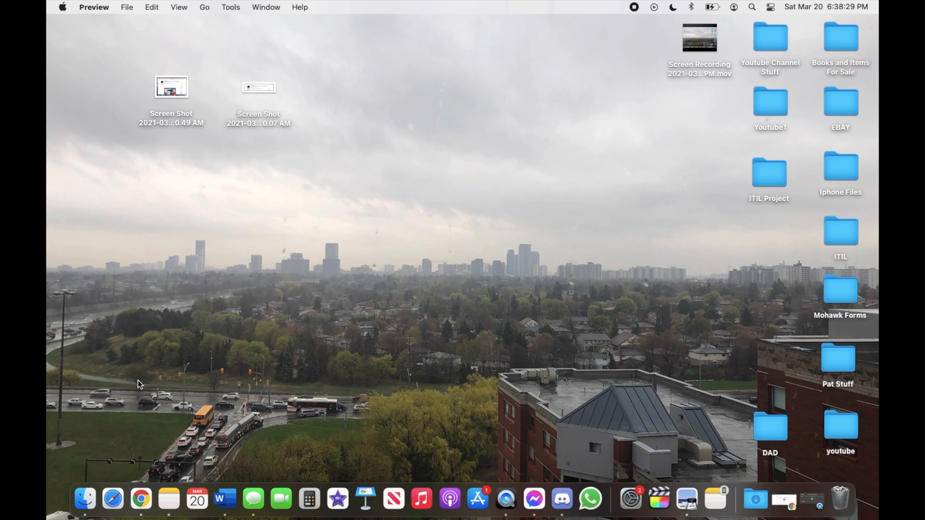
mouse_move(107, 435)
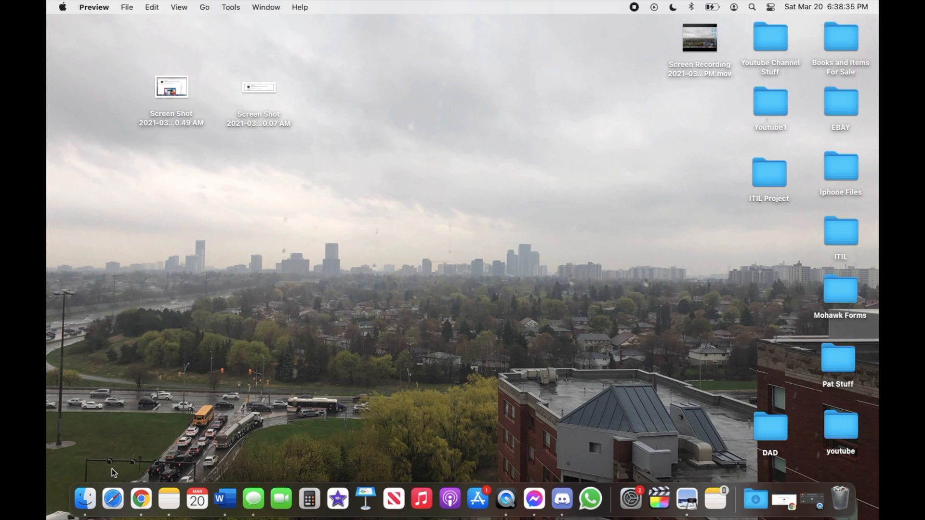
mouse_move(359, 313)
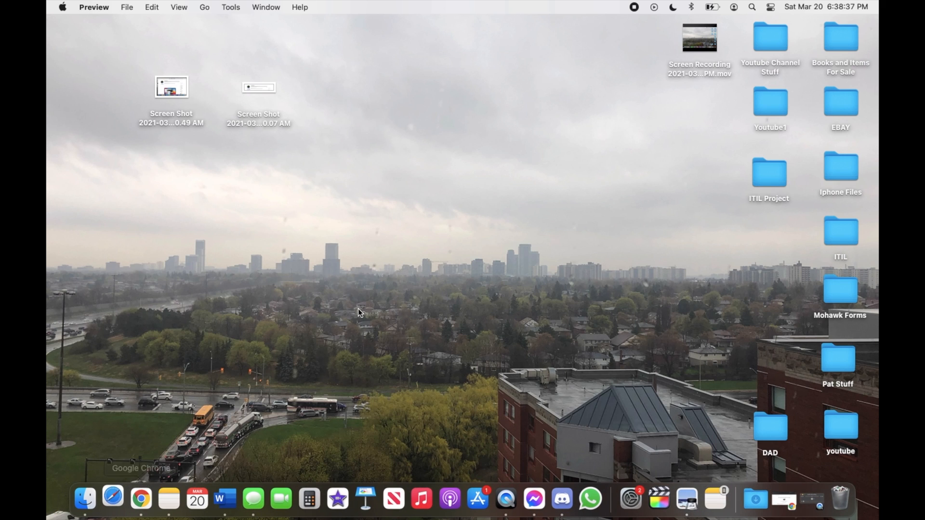
- Launch Safari from the Dock and enter the support.apple.com/en-us/HT211683 address
left_click(112, 499)
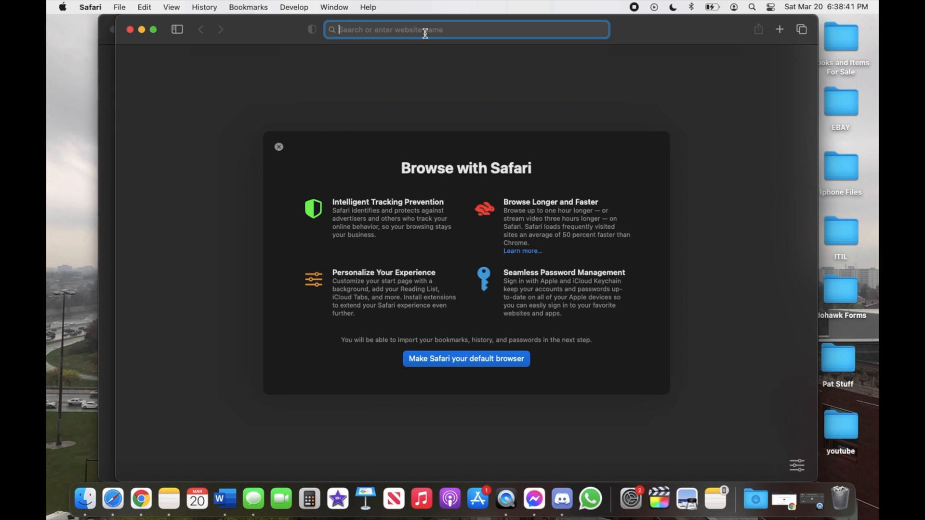
type("www.s")
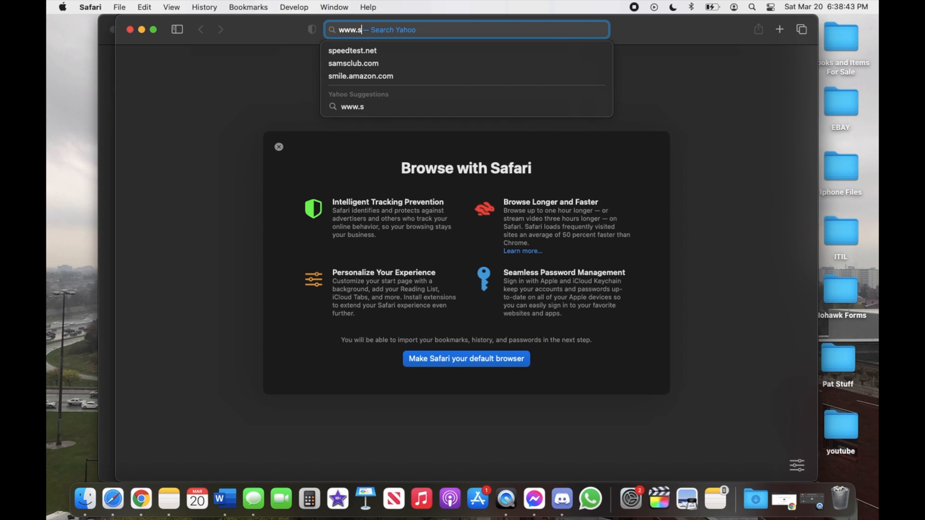
key("Backspace")
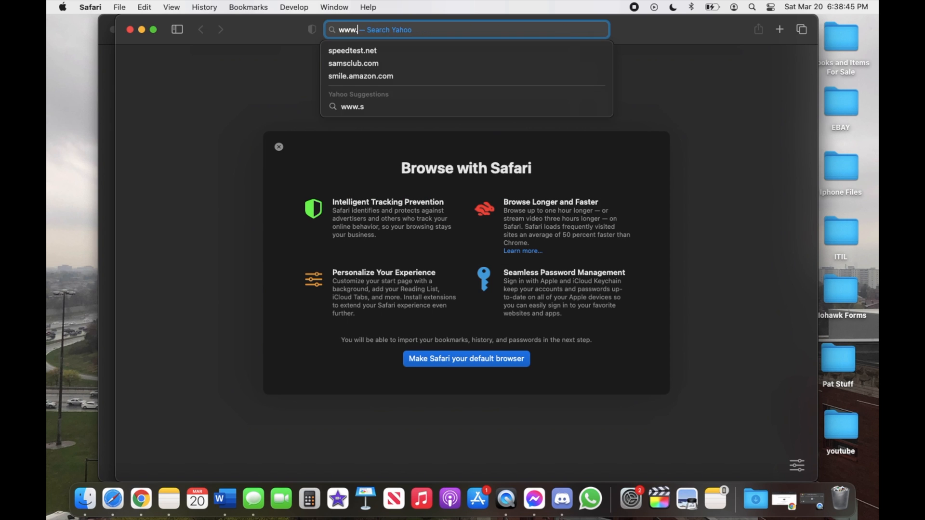
type("https")
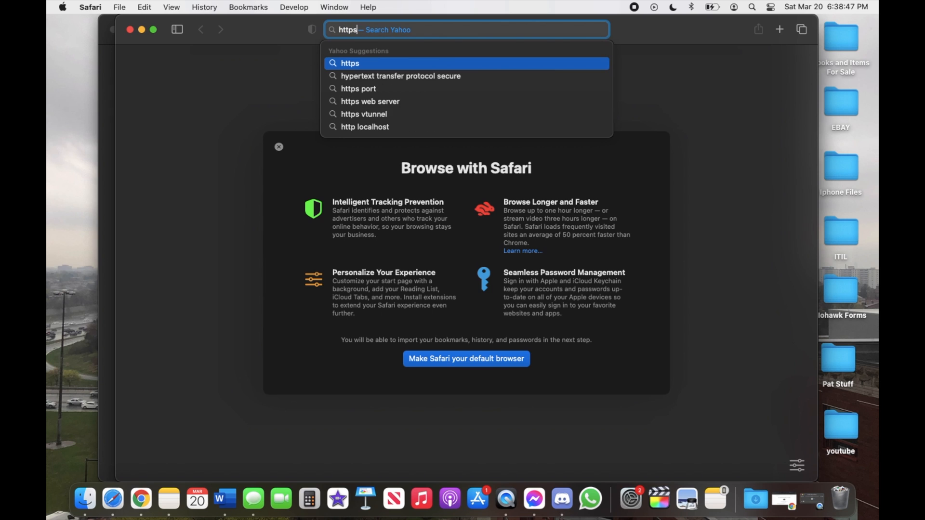
type("https://www.michaels.com")
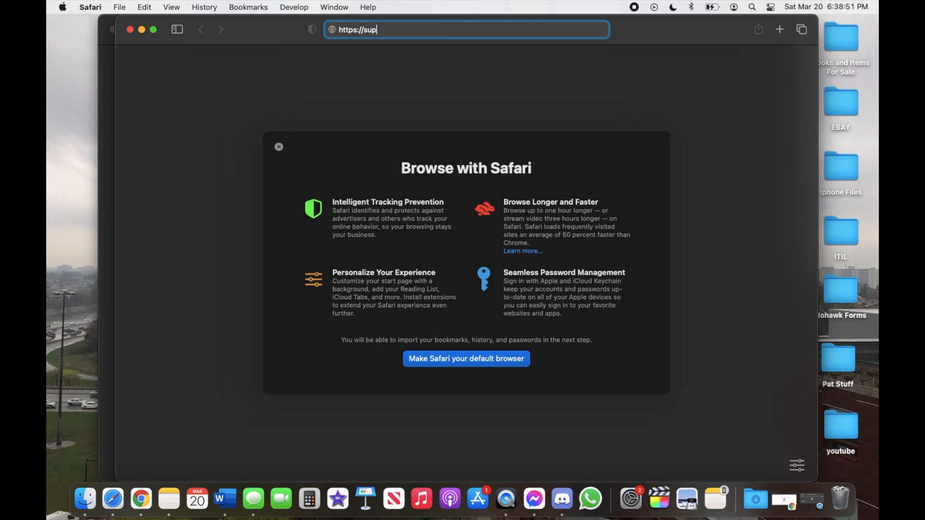
type("port")
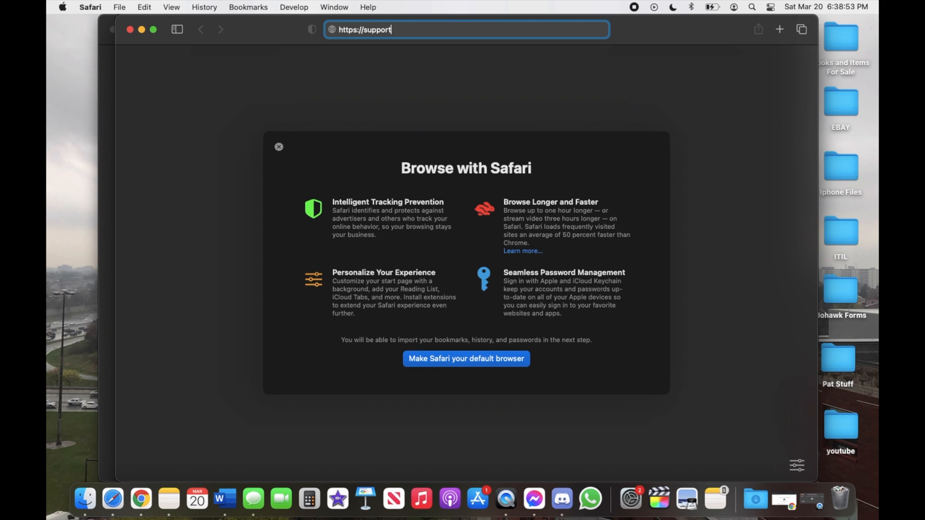
type(".apple.com/en-us")
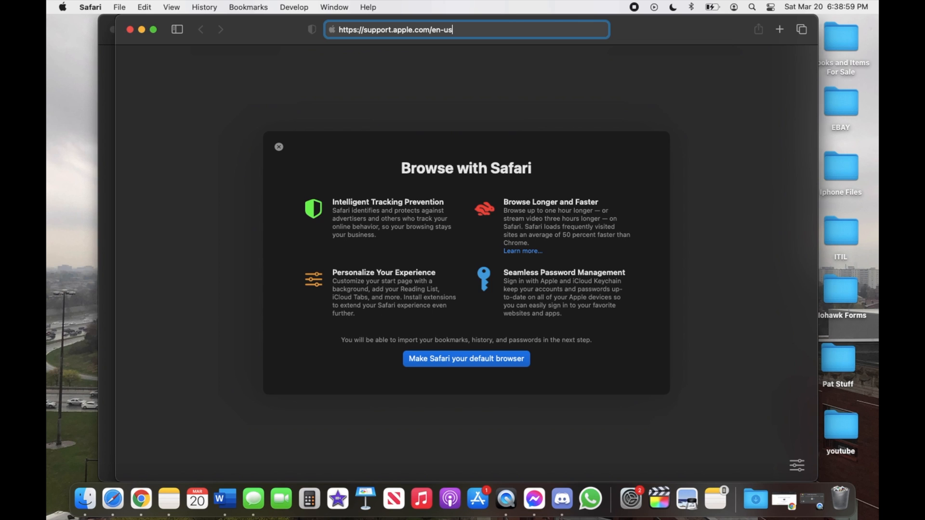
type("/")
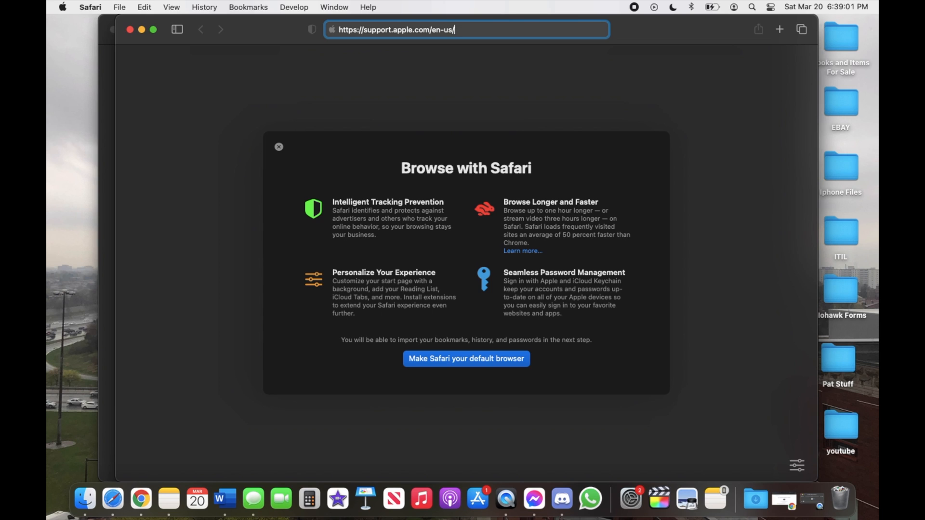
type("HT")
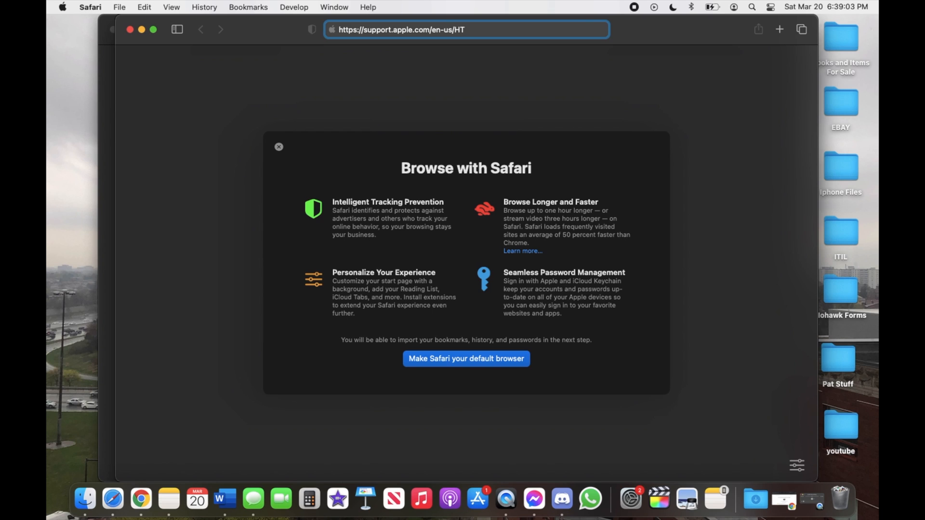
type("211")
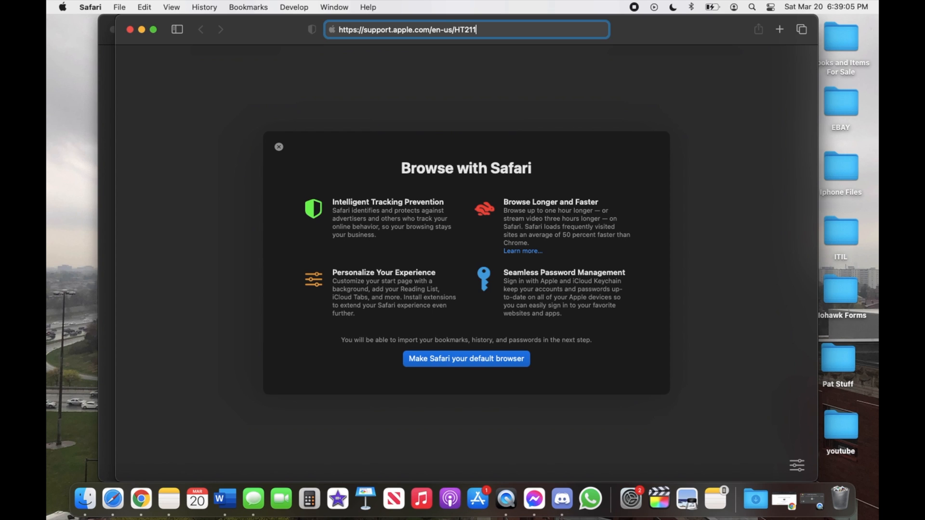
type("683")
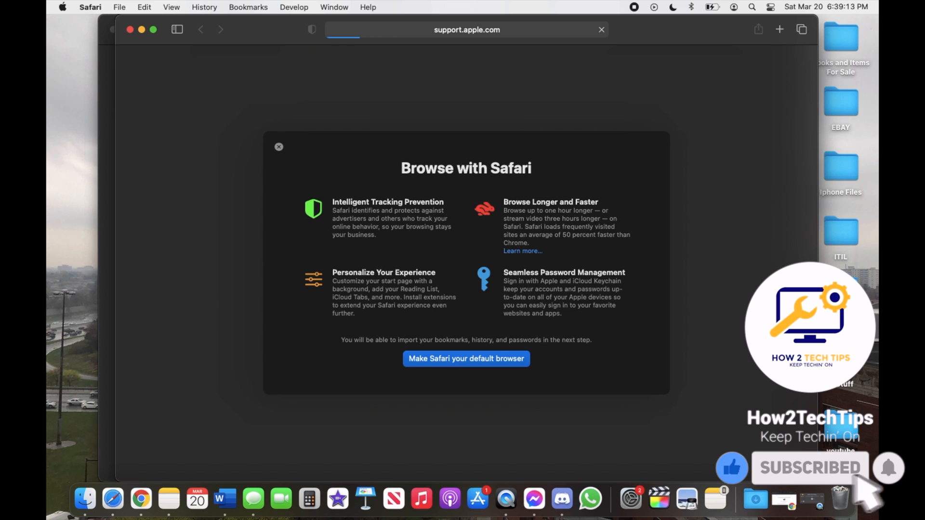
- Scroll the support article down to Download macOS and follow the macOS Mojave 10.14 link
left_click(278, 146)
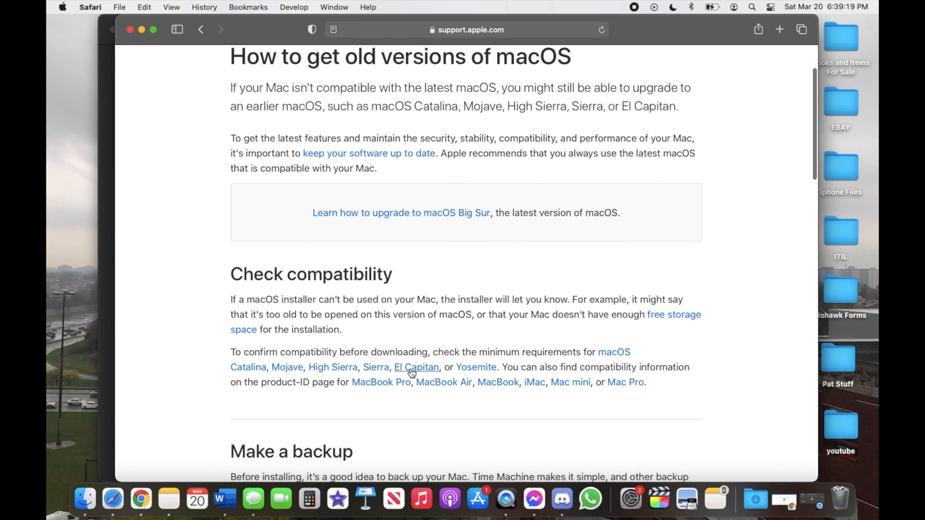
scroll("down", 3)
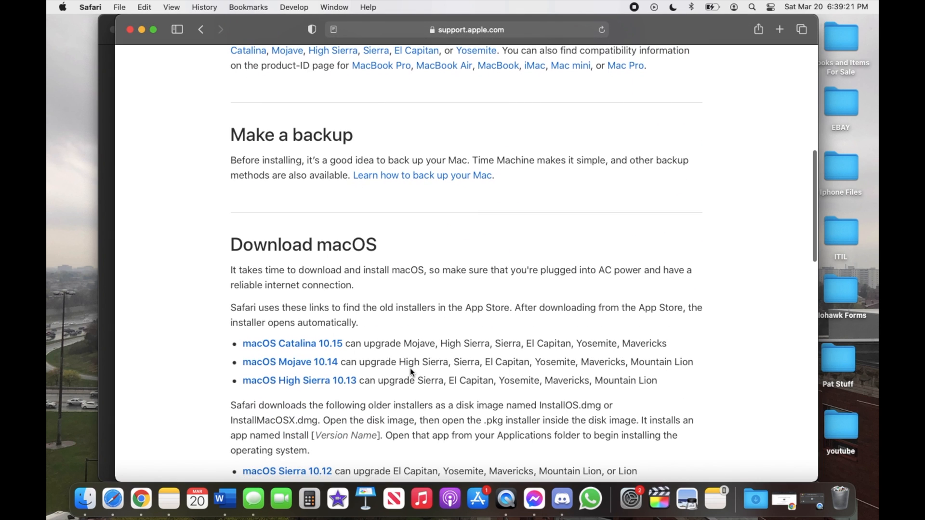
scroll("down", 3)
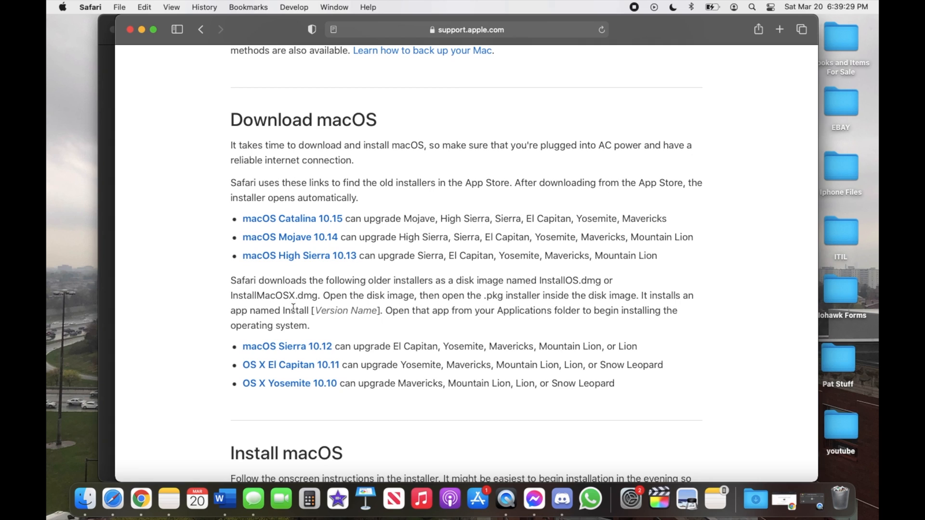
mouse_move(294, 351)
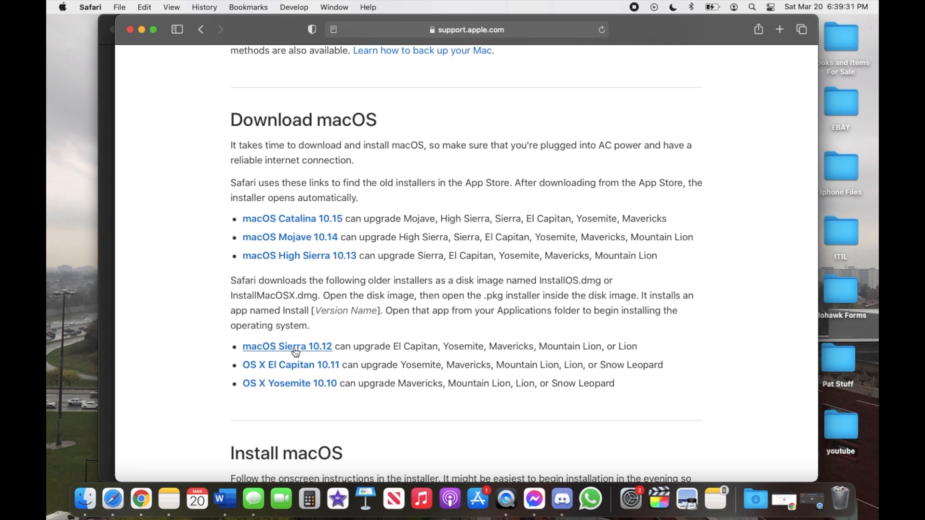
mouse_move(357, 173)
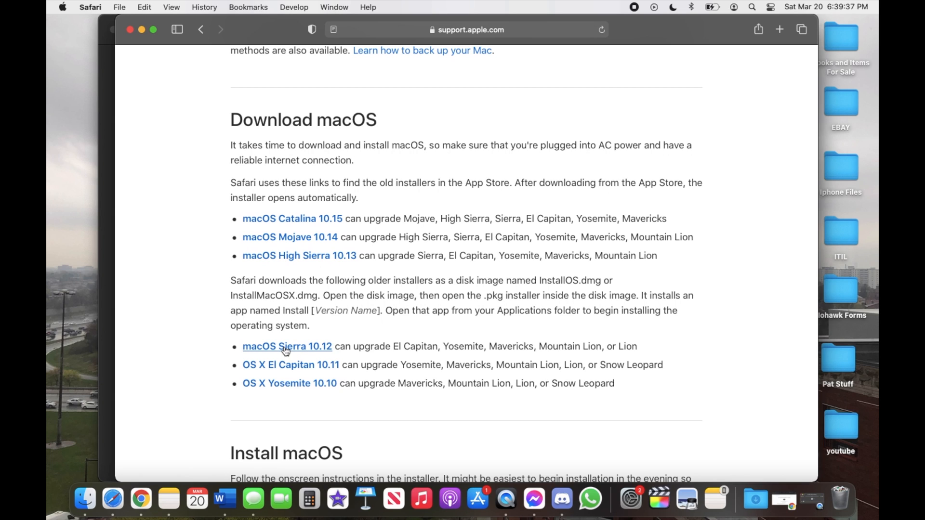
mouse_move(282, 261)
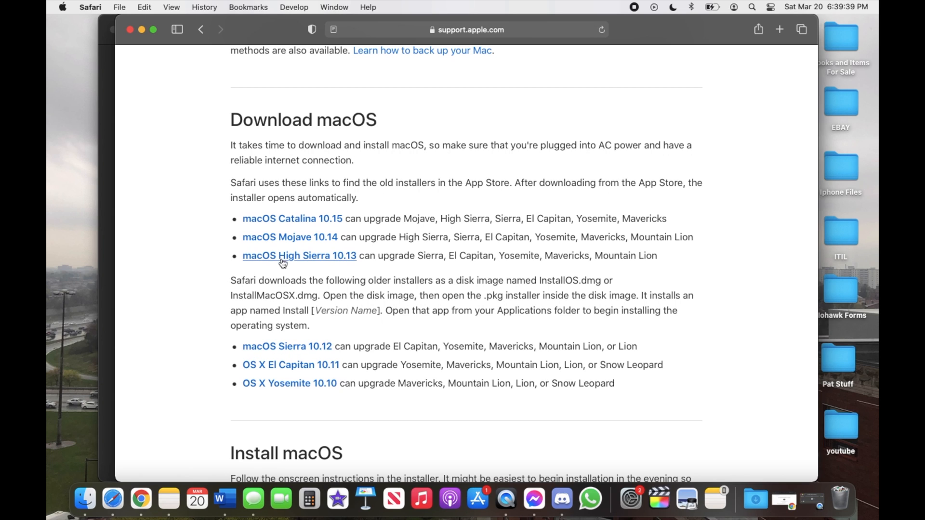
mouse_move(319, 237)
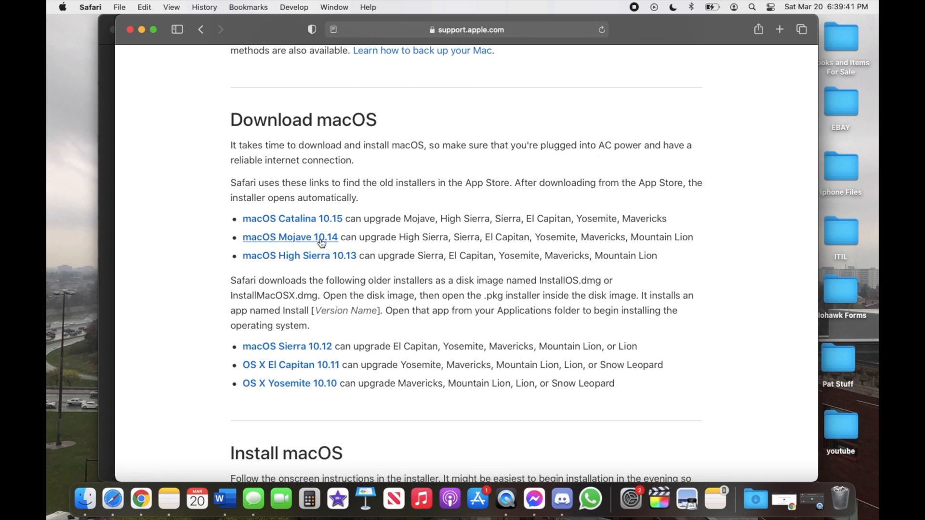
mouse_move(311, 245)
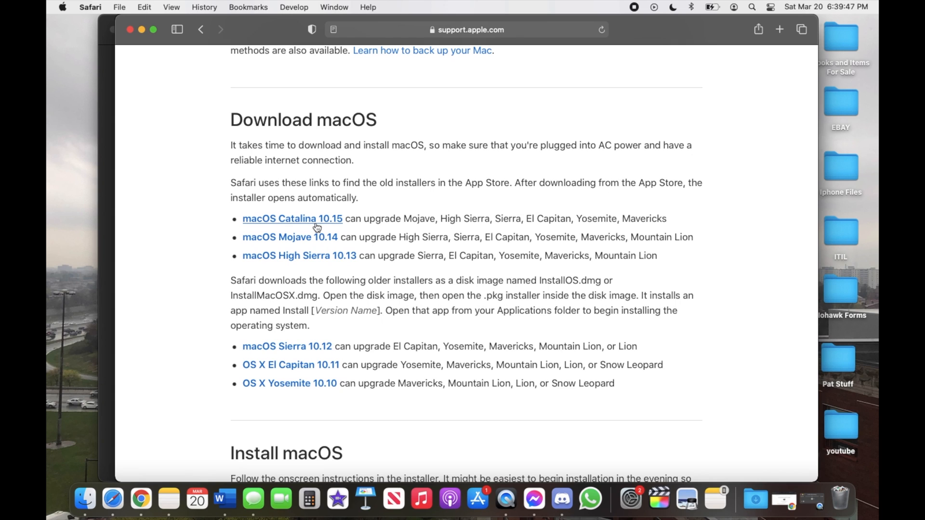
mouse_move(295, 178)
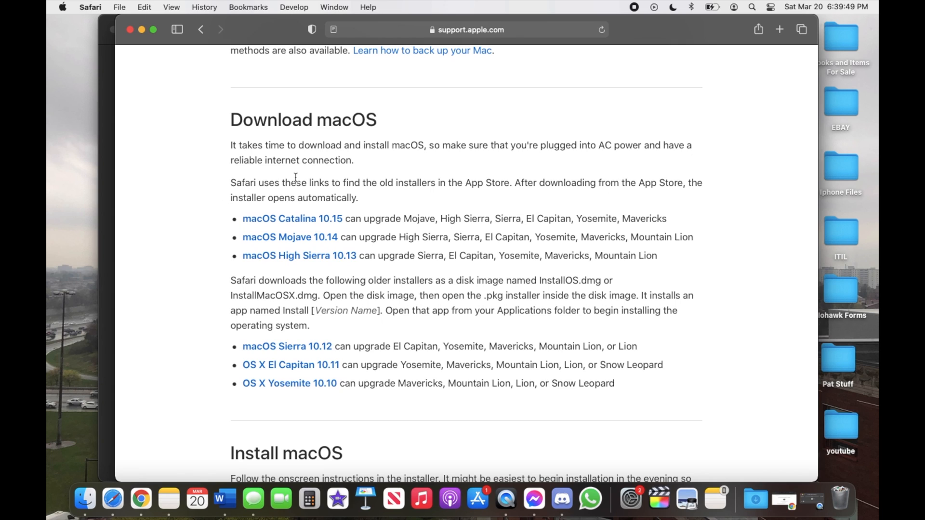
mouse_move(270, 231)
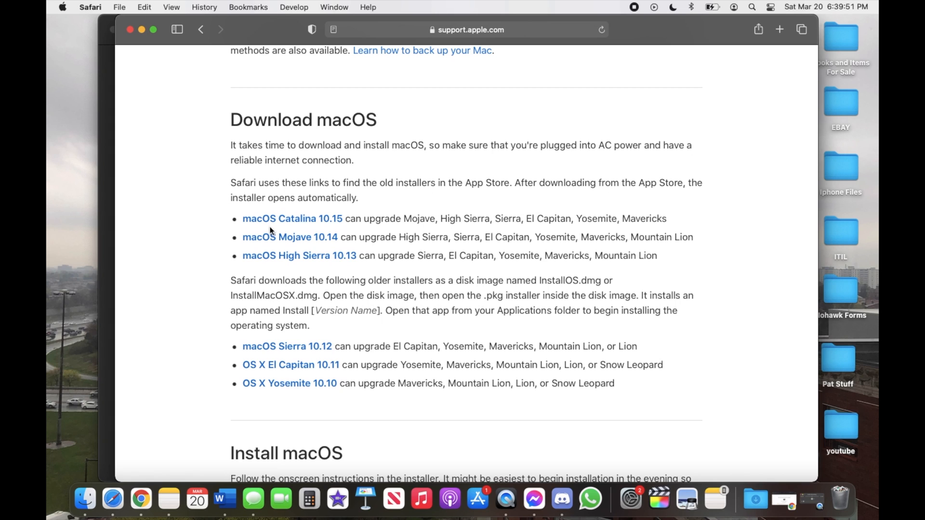
mouse_move(328, 230)
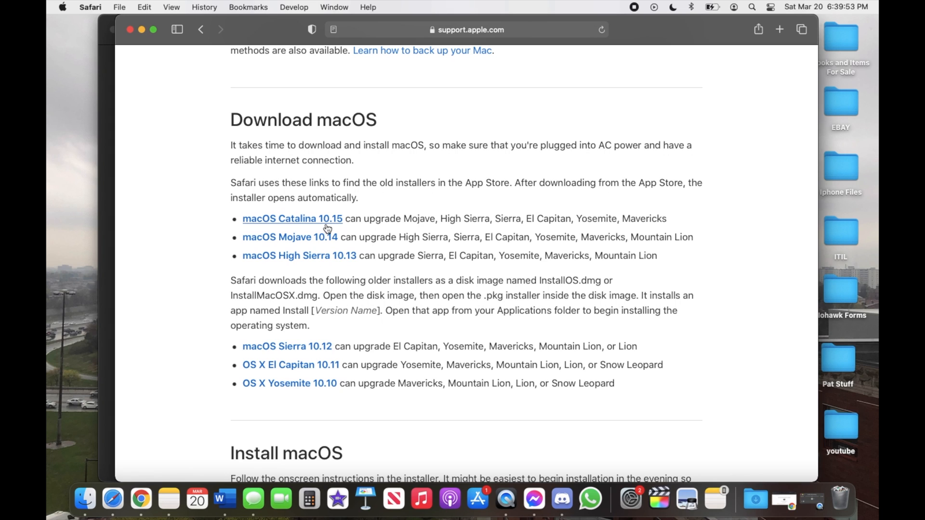
mouse_move(289, 309)
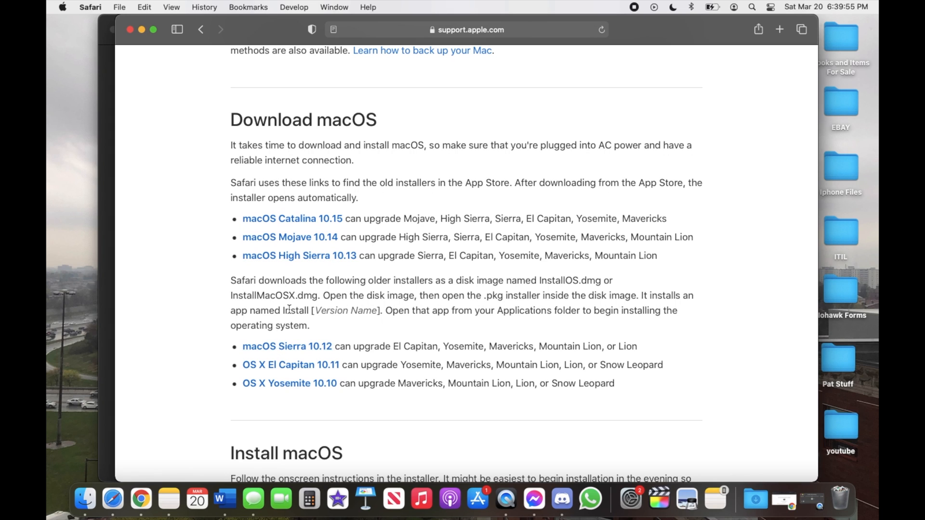
mouse_move(264, 230)
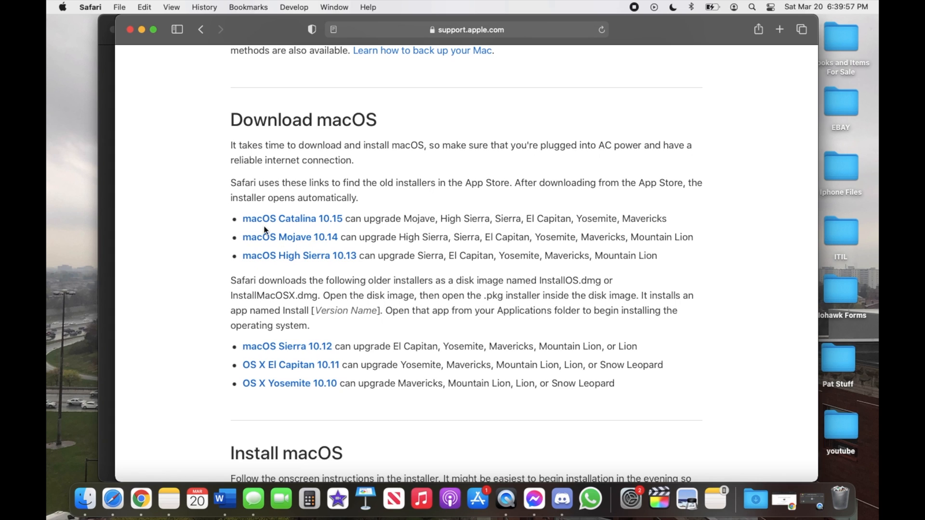
mouse_move(290, 240)
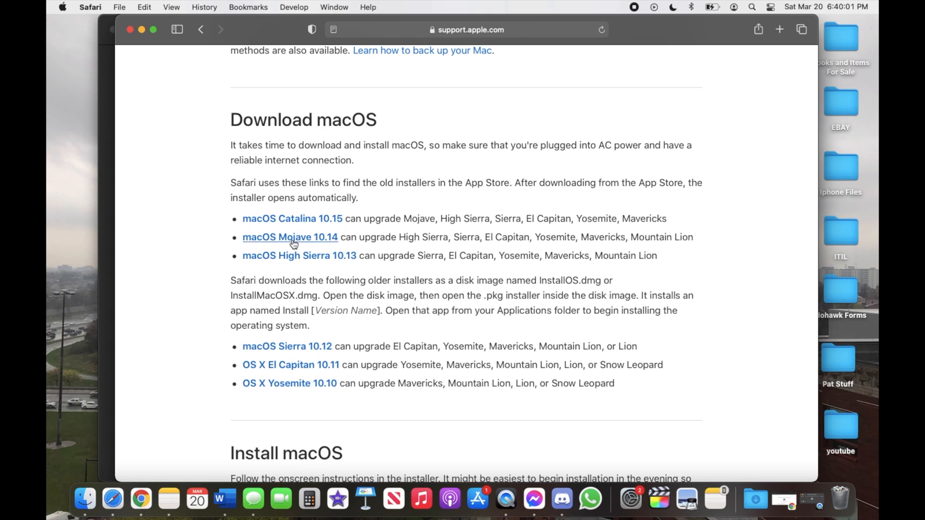
mouse_move(289, 244)
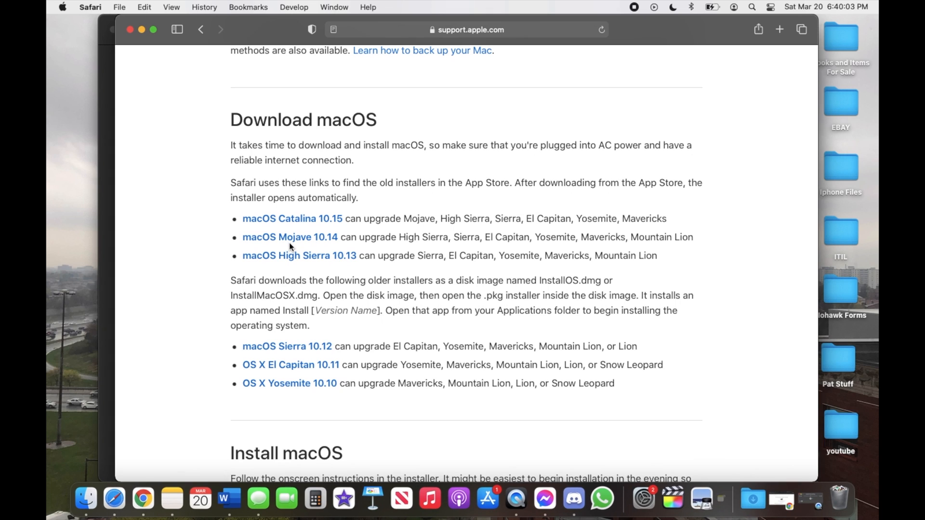
mouse_move(295, 237)
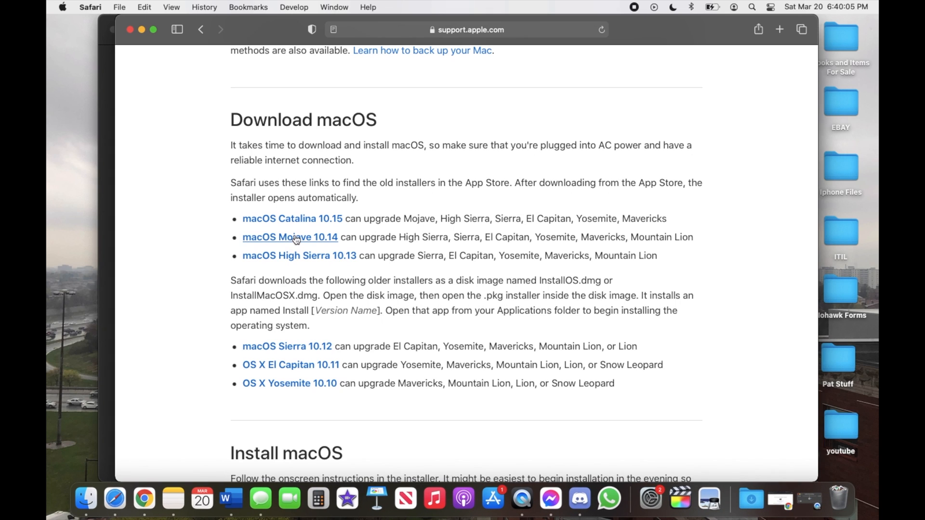
mouse_move(295, 252)
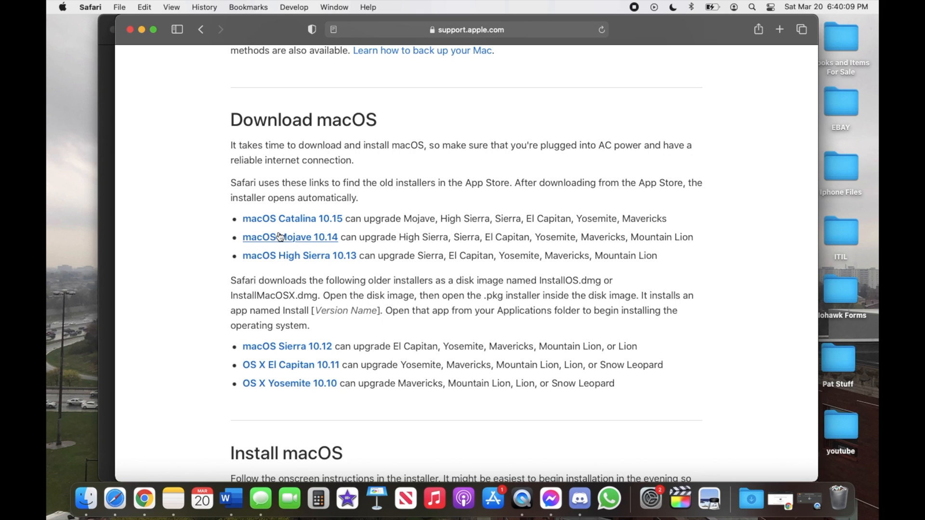
left_click(290, 237)
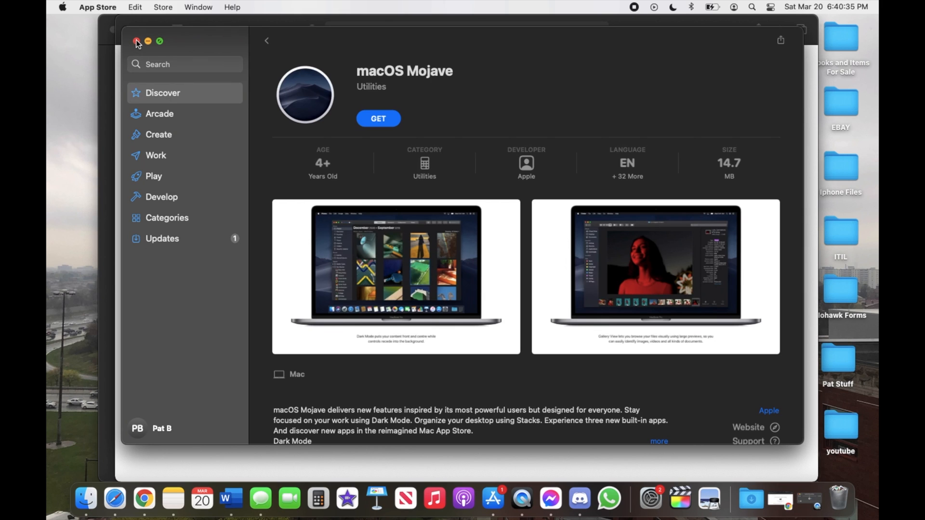
- Close the macOS Mojave App Store listing to return to the support page
left_click(136, 40)
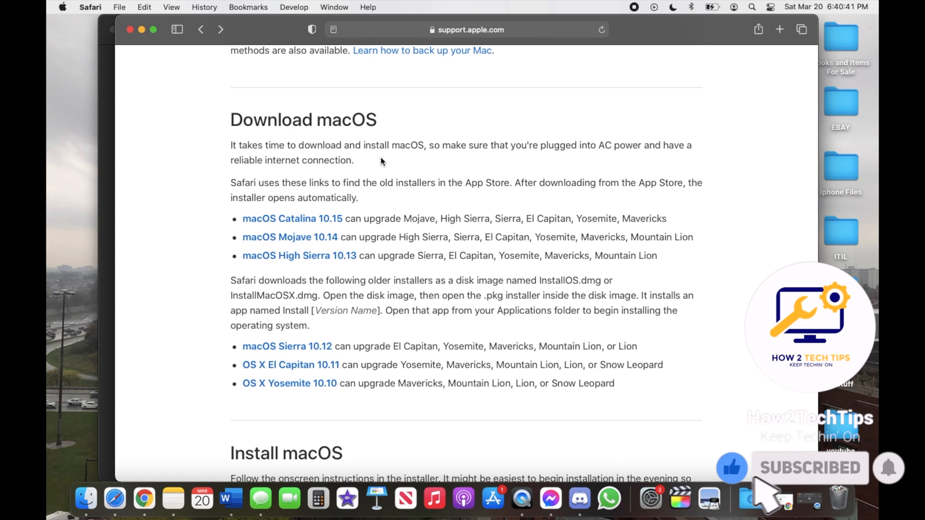
mouse_move(908, 490)
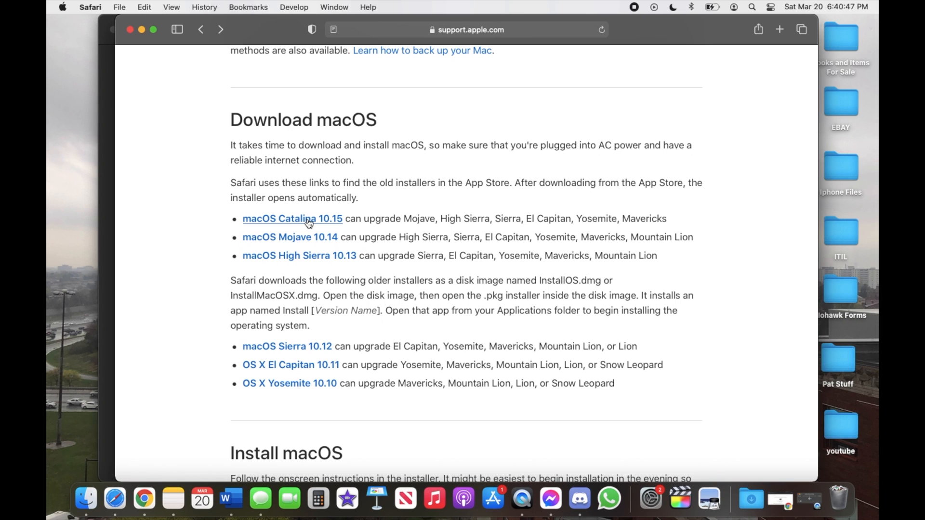
- Follow the macOS Catalina 10.15 installer link from the Download macOS list
left_click(291, 219)
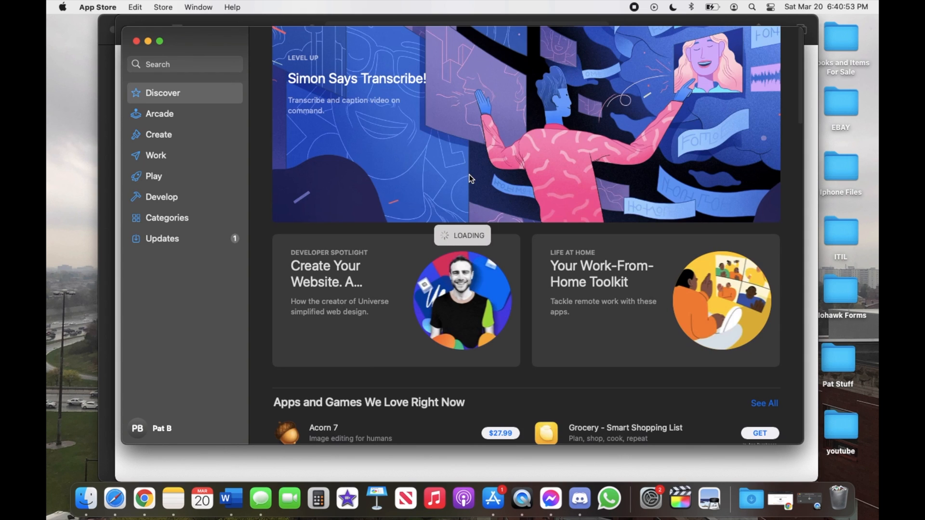
mouse_move(501, 217)
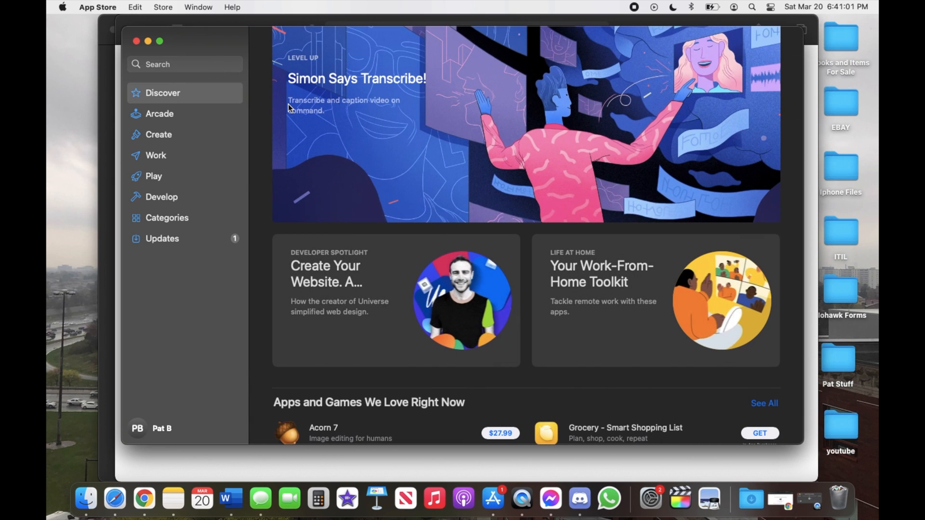
mouse_move(230, 88)
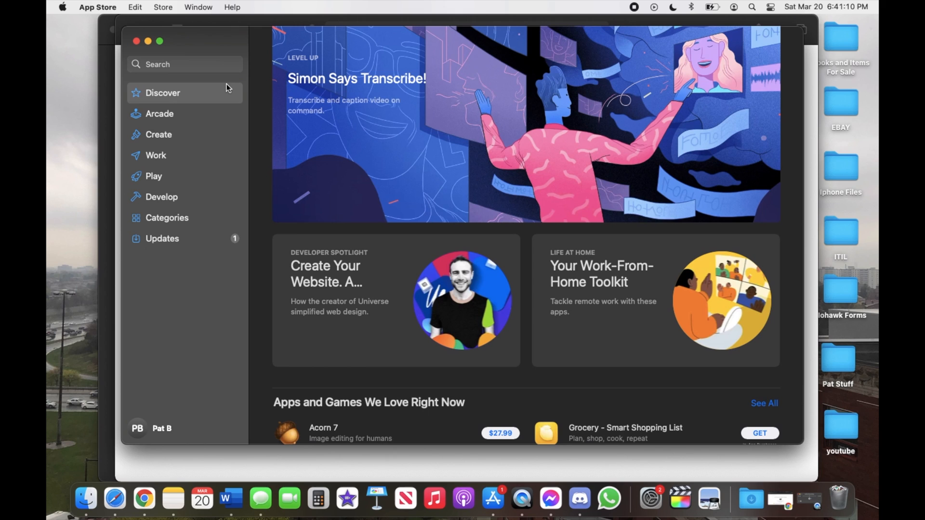
mouse_move(141, 50)
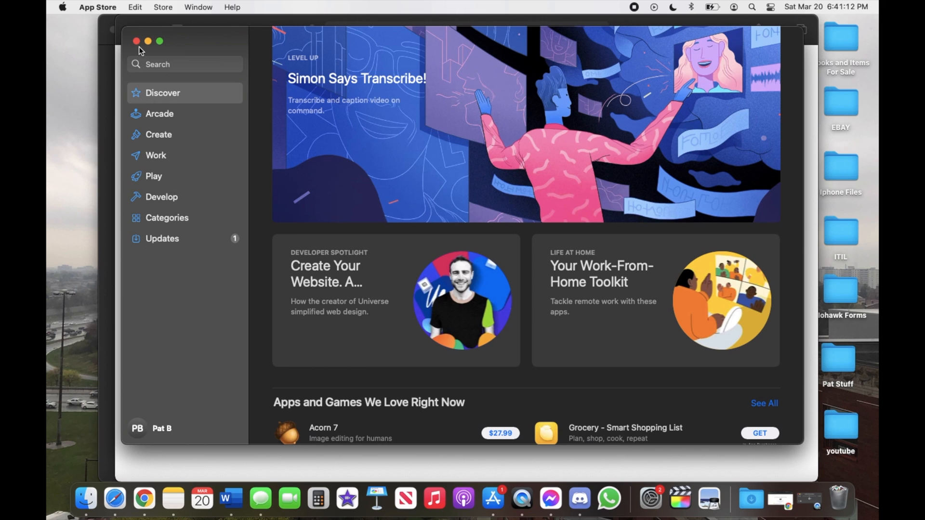
mouse_move(396, 406)
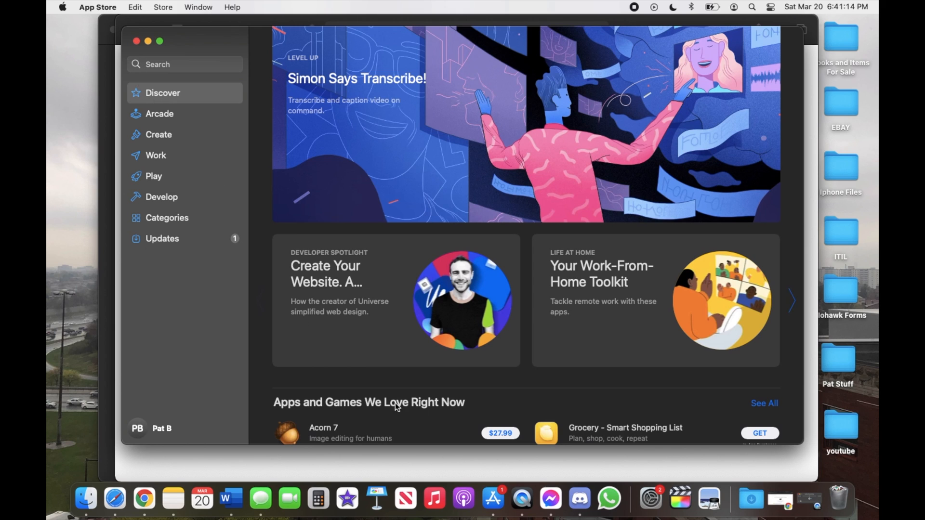
mouse_move(488, 498)
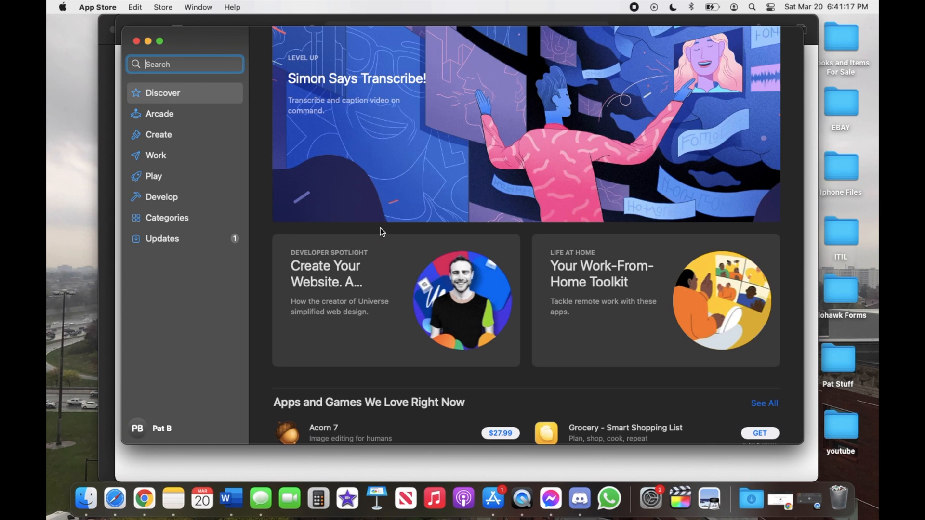
- Search the App Store for 'catalina', which lists wallpaper and utility apps instead of the installer
left_click(185, 64)
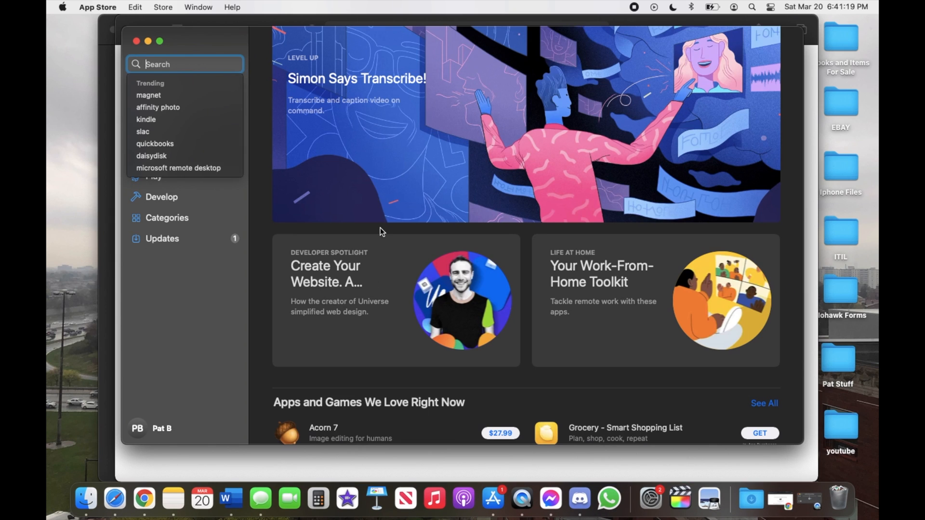
mouse_move(514, 498)
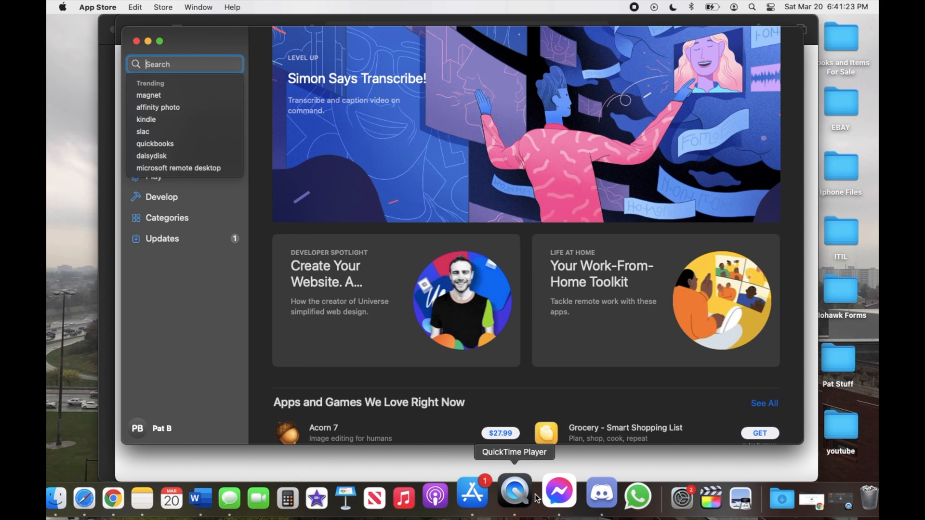
type("catalina")
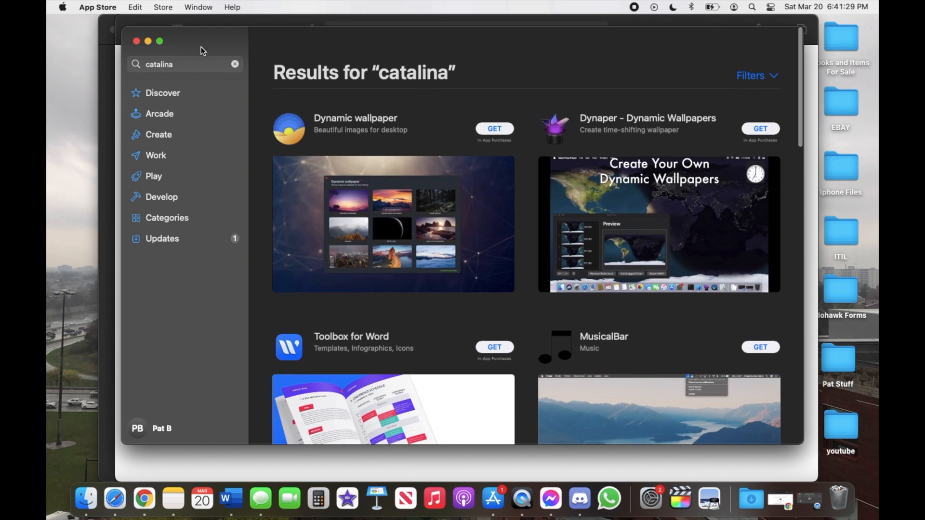
left_click(177, 63)
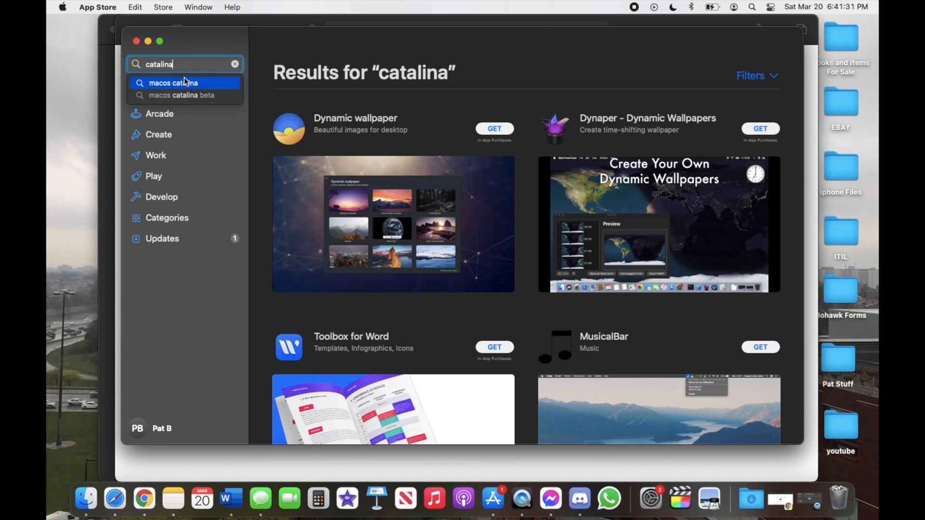
mouse_move(522, 121)
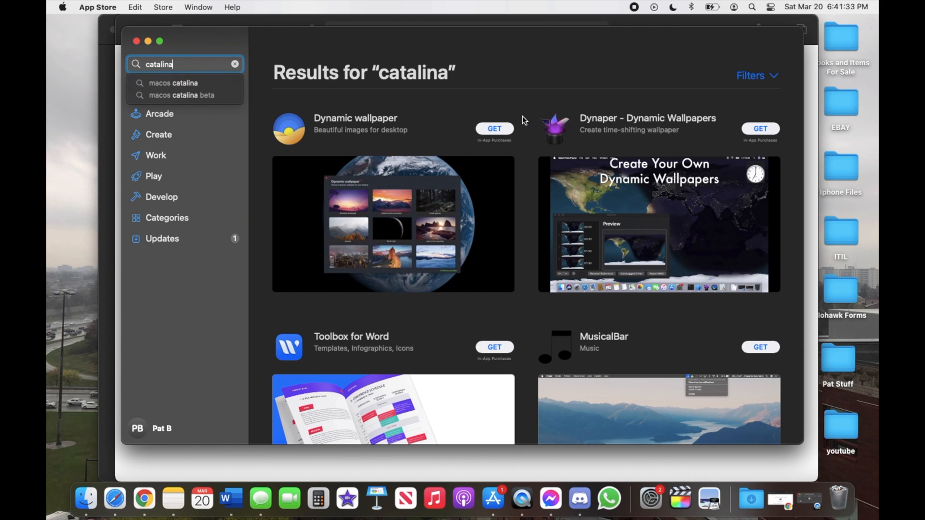
mouse_move(297, 4)
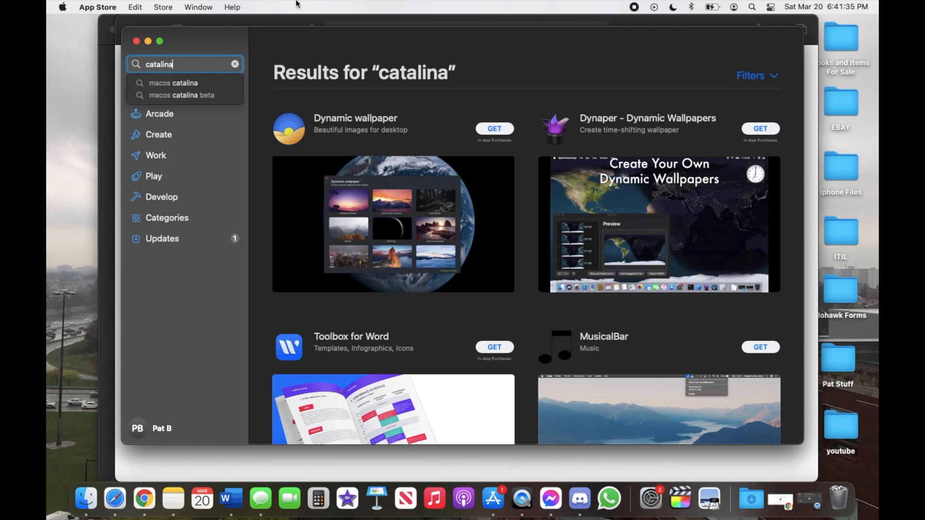
left_click(136, 41)
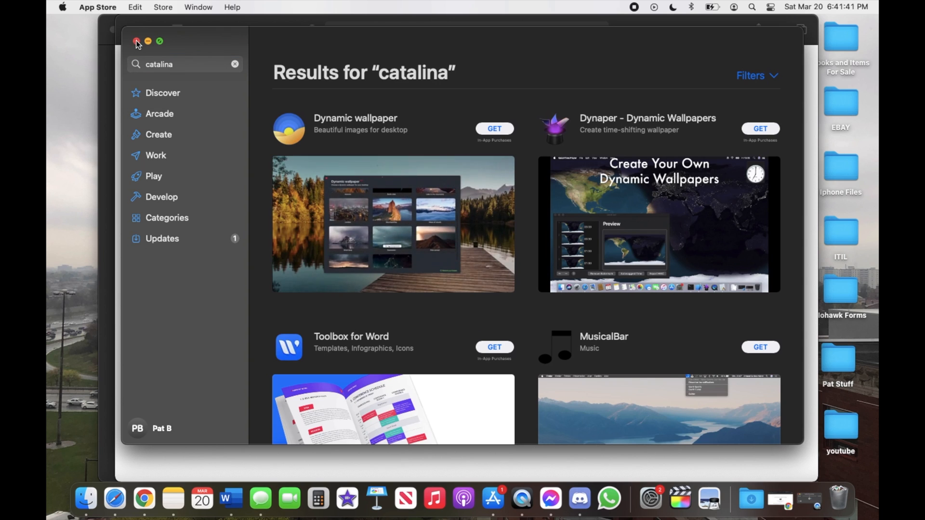
- Close the App Store and go back to the support page's Download macOS installer list
left_click(136, 41)
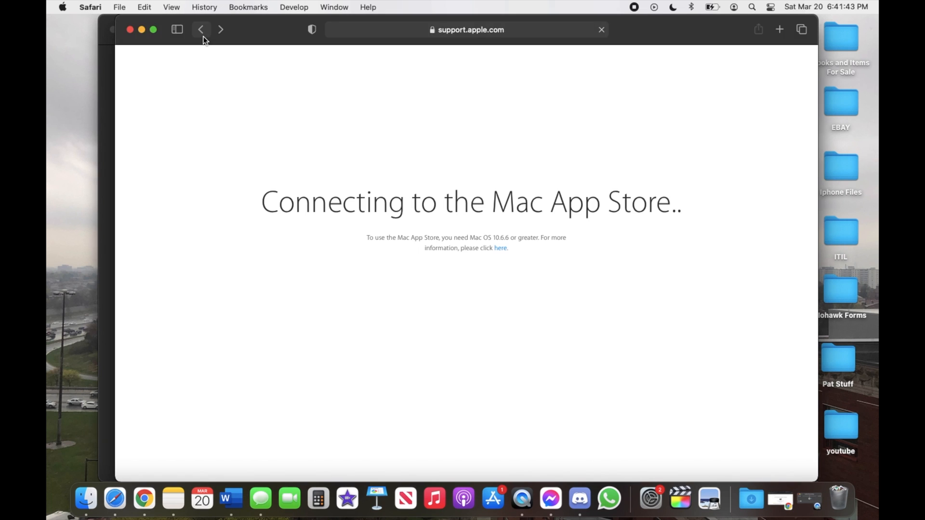
left_click(201, 30)
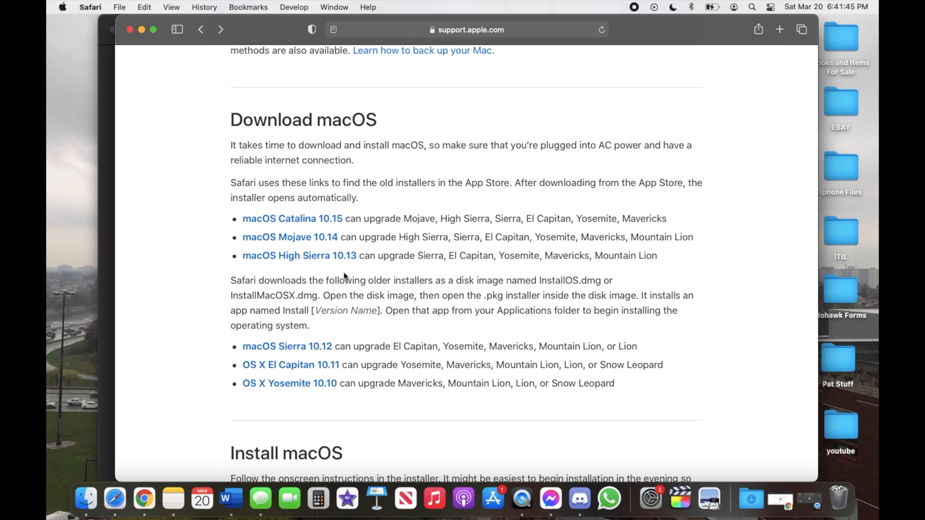
scroll("down", 3)
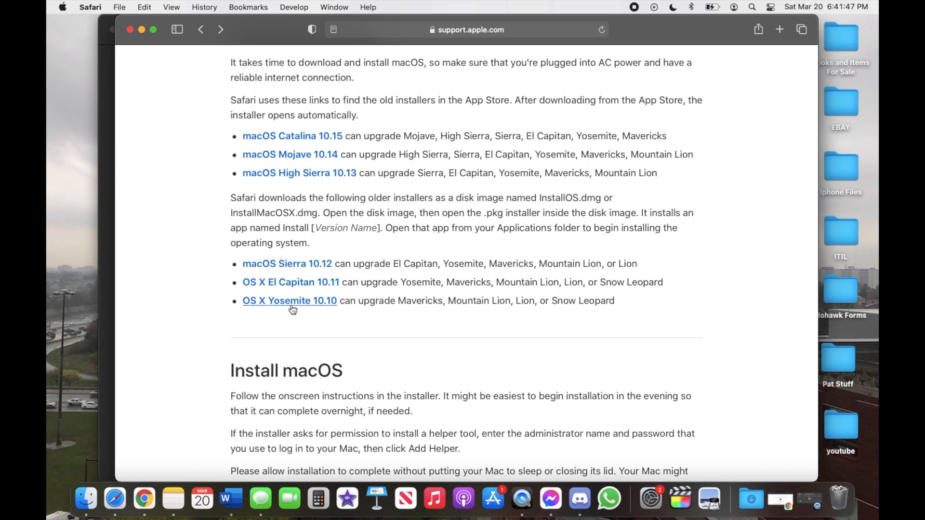
mouse_move(311, 272)
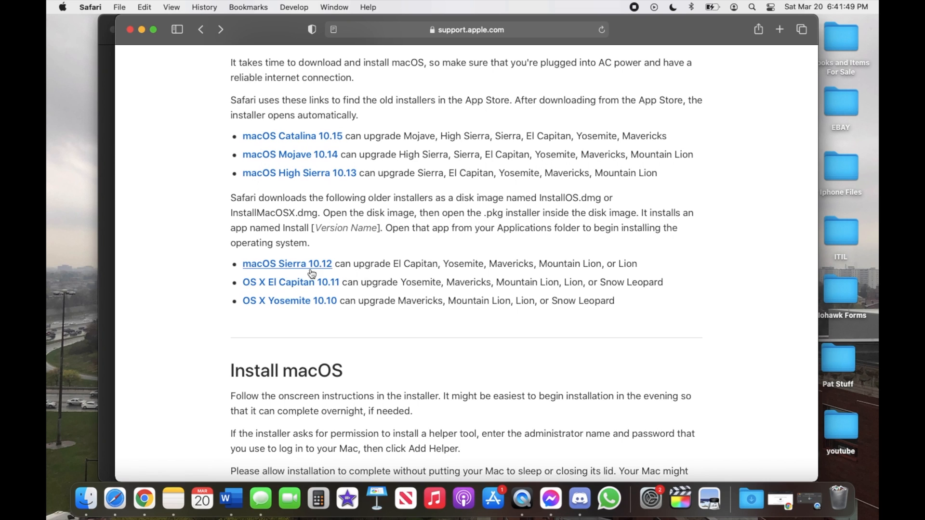
mouse_move(297, 225)
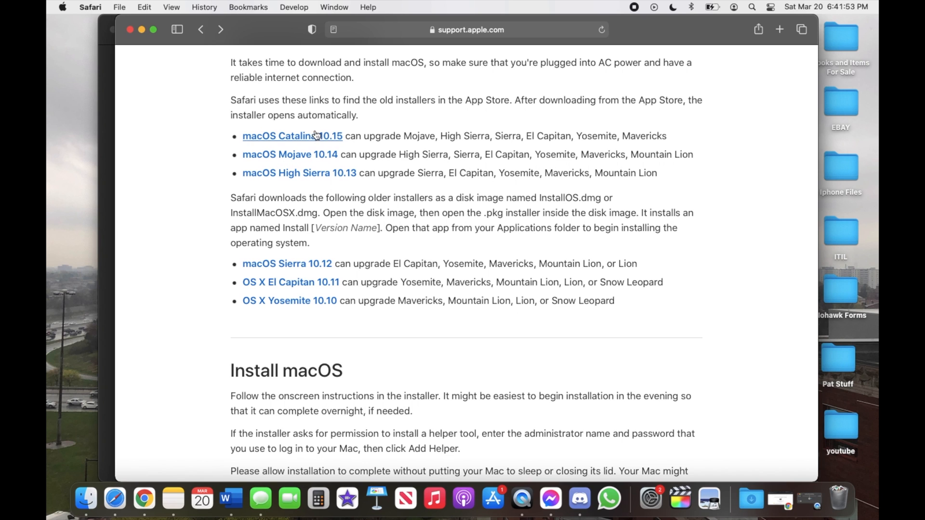
scroll("up", 3)
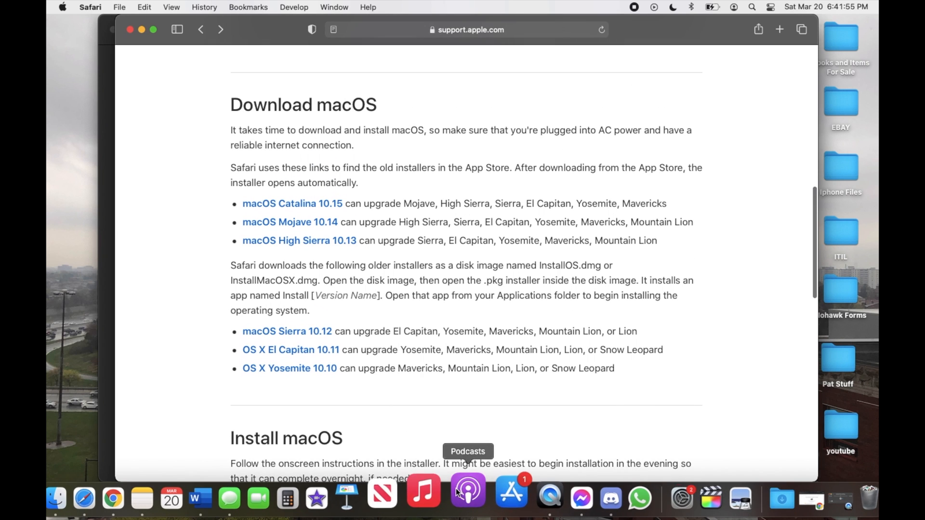
- Reopen the App Store and search 'big sur' to reach the macOS Big Sur listing
left_click(494, 498)
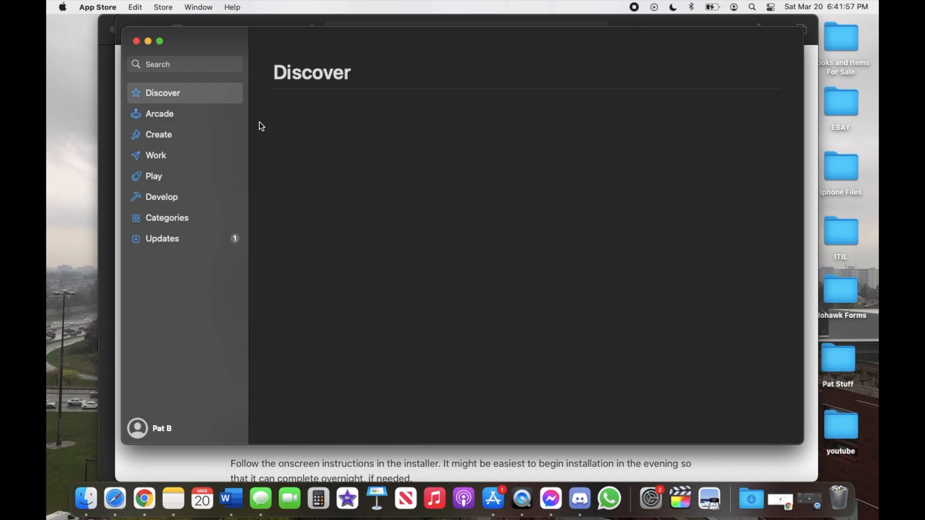
type("big sur")
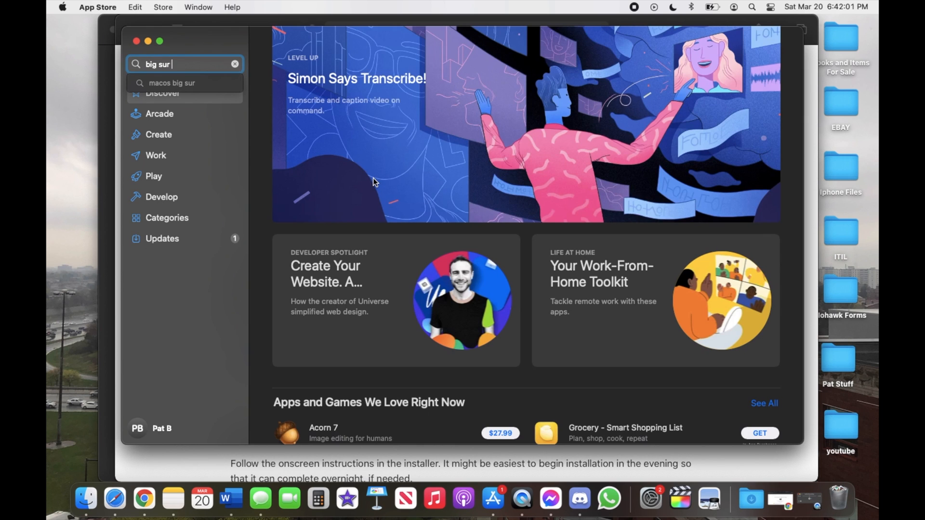
key("Return")
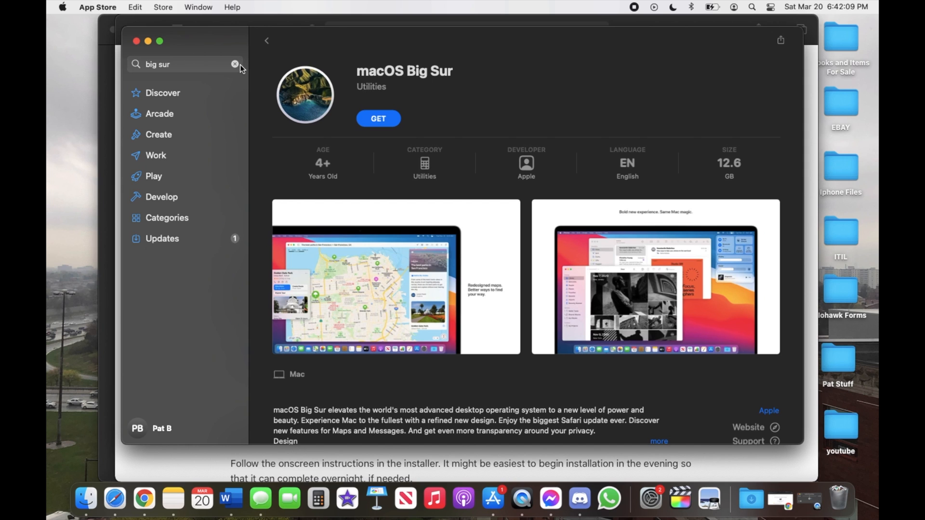
left_click(235, 63)
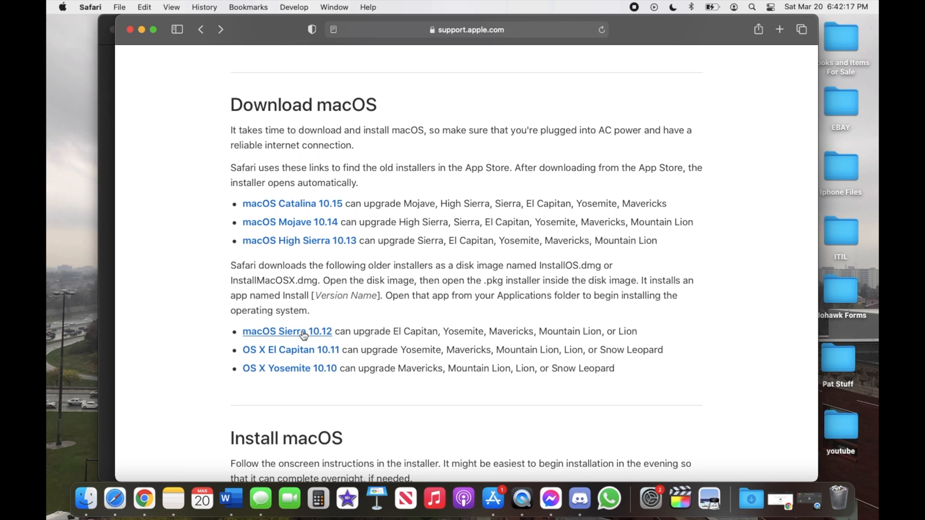
mouse_move(331, 250)
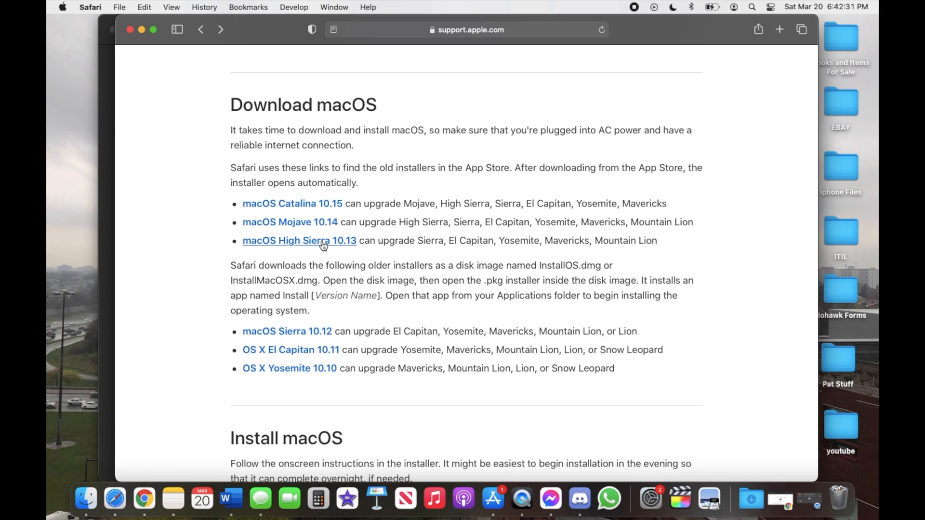
mouse_move(325, 265)
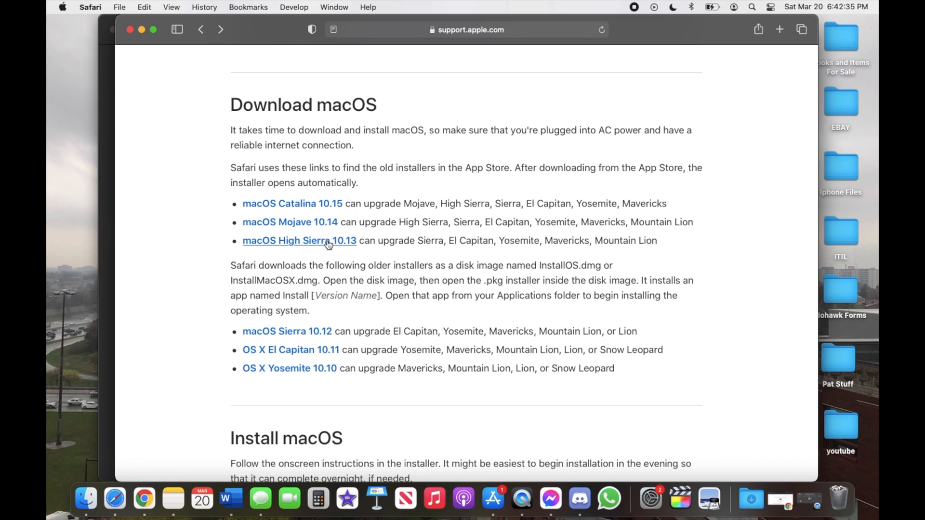
mouse_move(283, 221)
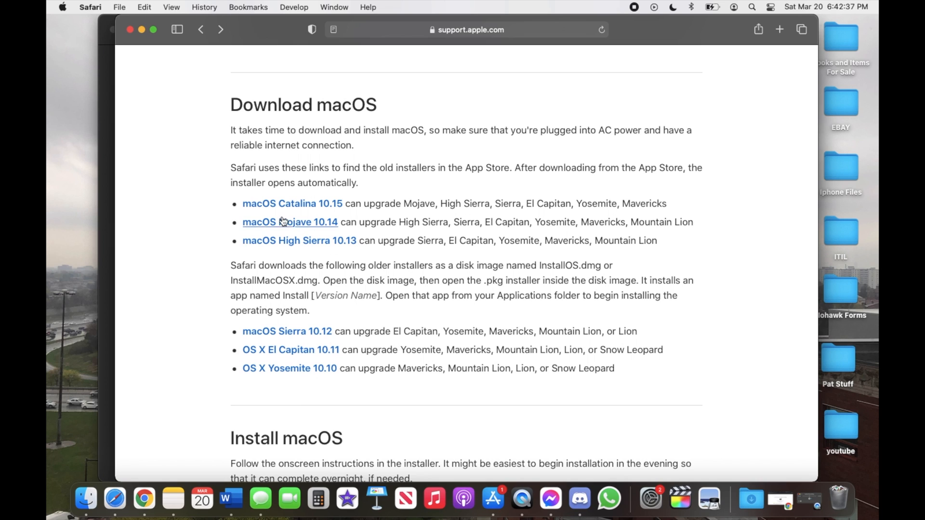
mouse_move(308, 211)
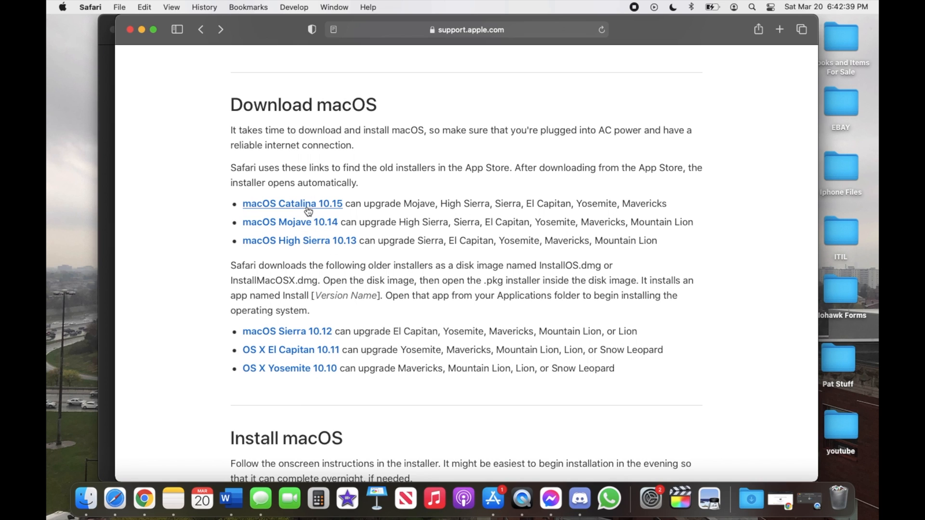
mouse_move(351, 197)
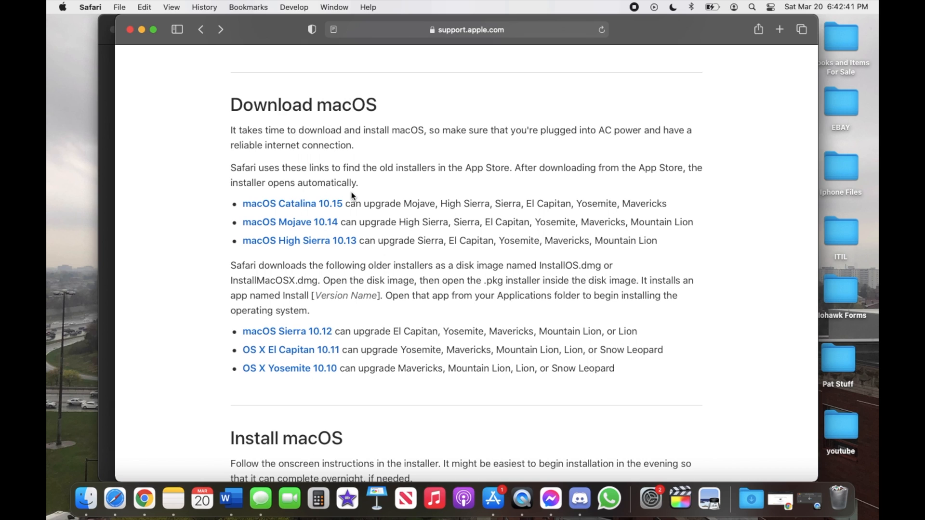
mouse_move(343, 208)
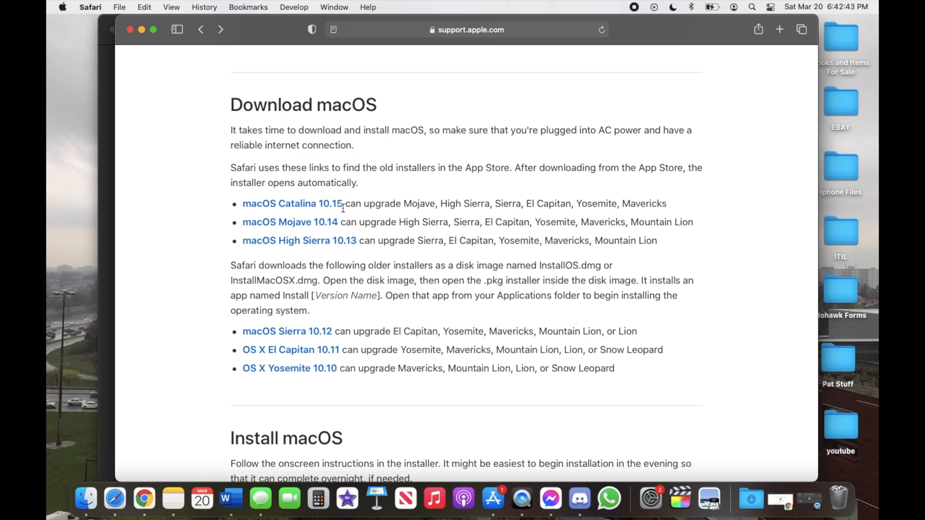